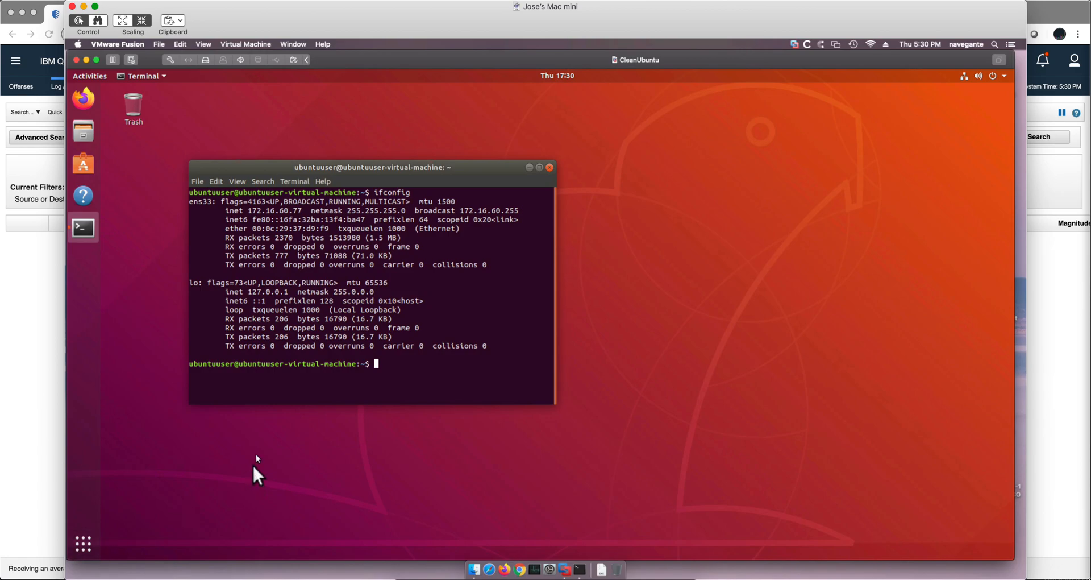
{"action": "mouse_move", "coordinate": [373, 346]}
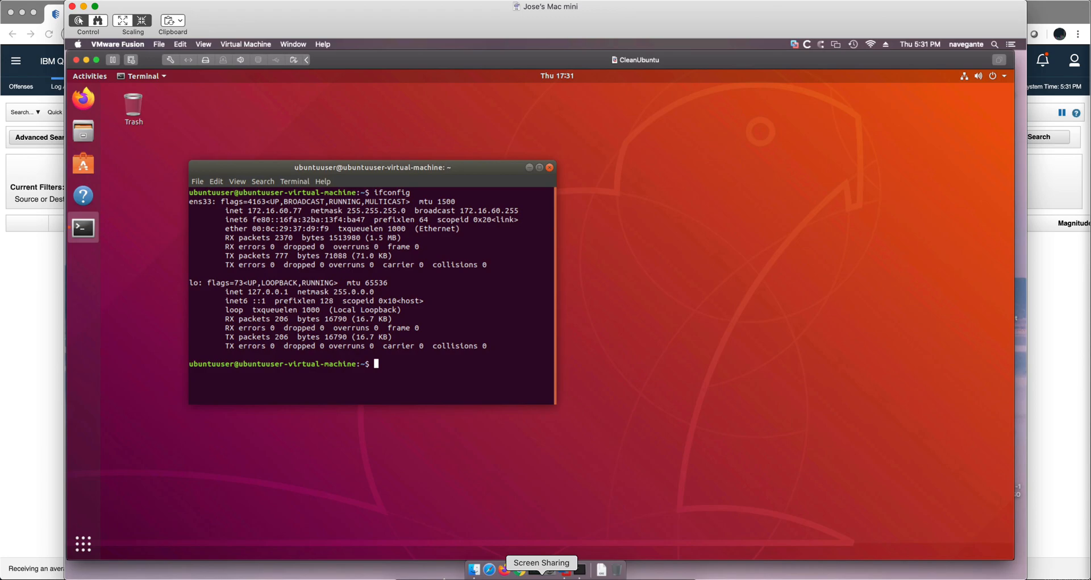
Become root with 'sudo su' and the account password
{"action": "type", "text": "sud"}
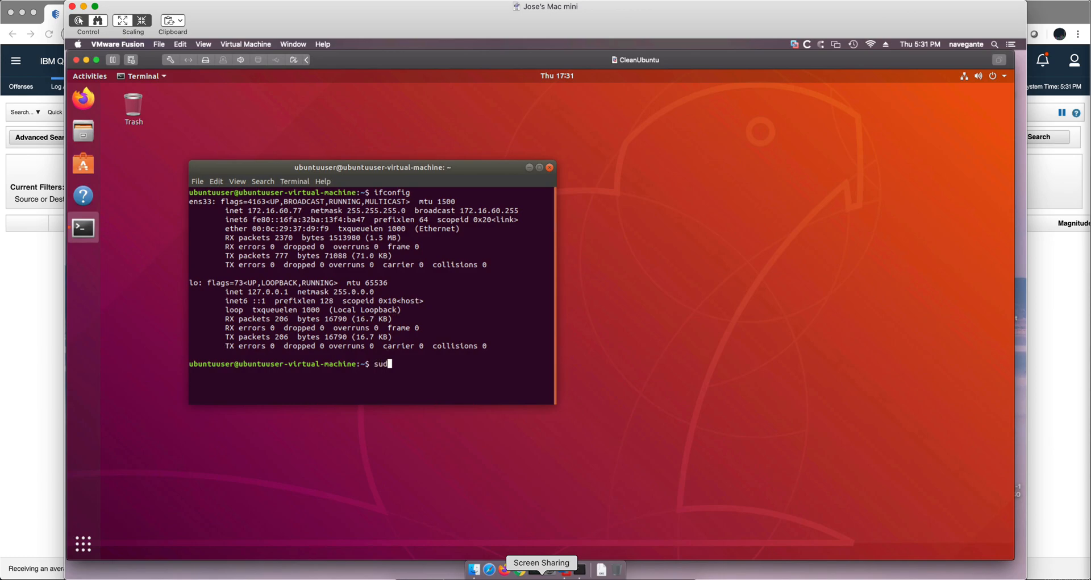
{"action": "key", "text": "Return"}
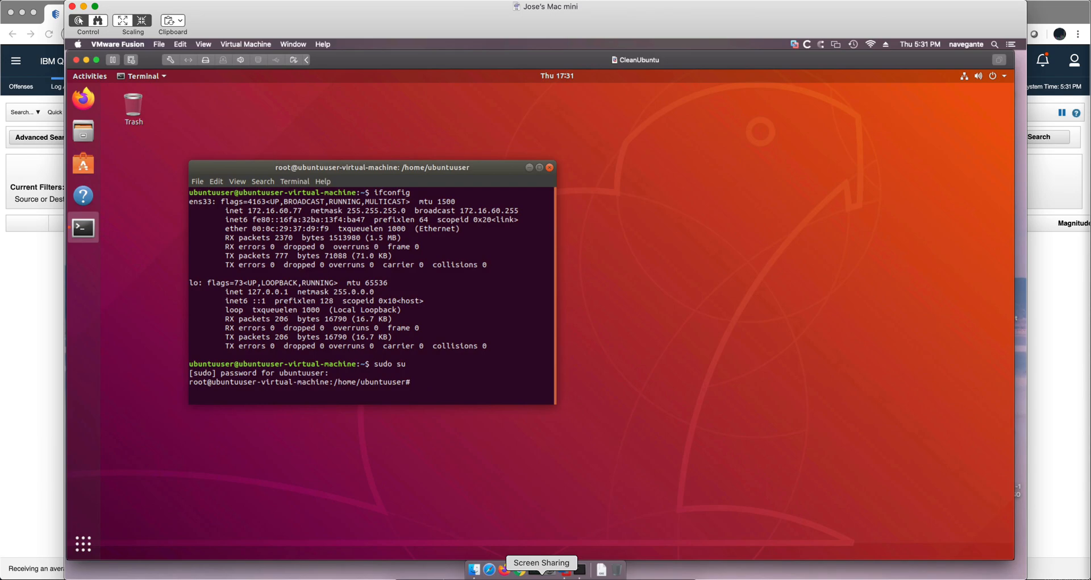
Load /etc/rsyslog.conf into vim for editing
{"action": "type", "text": "vim /et"}
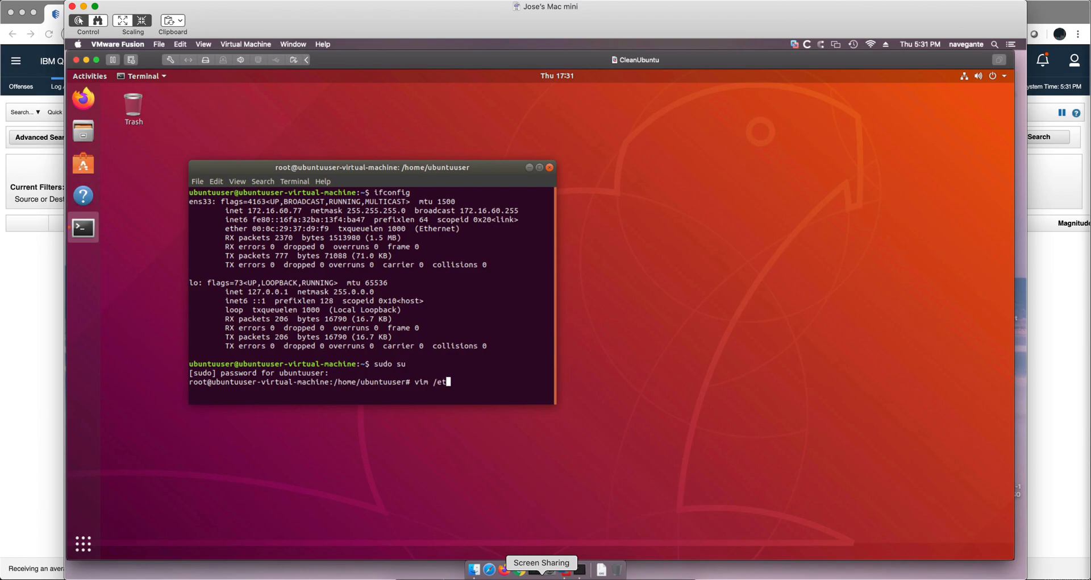
{"action": "type", "text": "c/"}
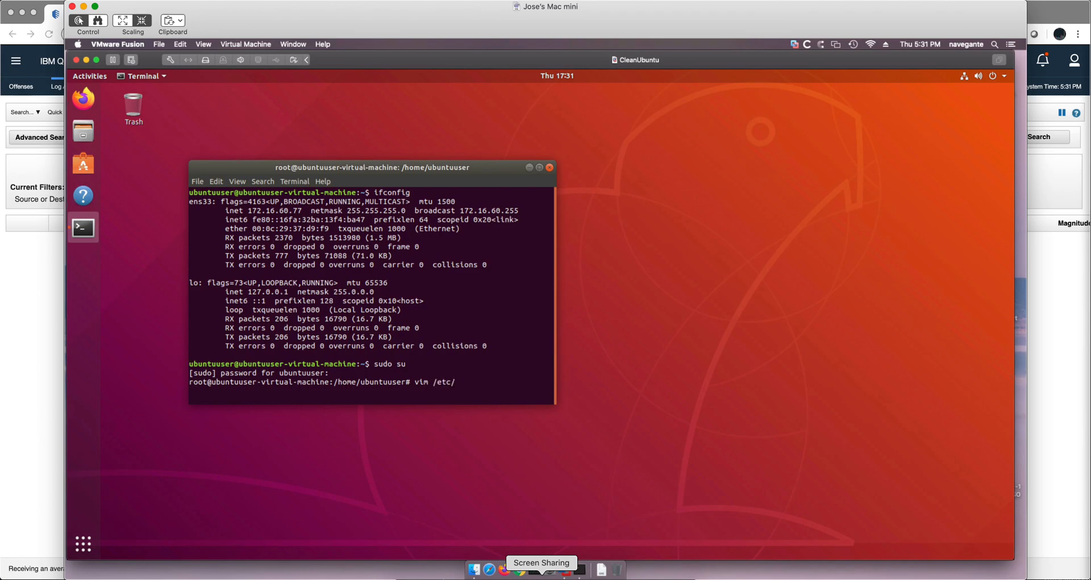
{"action": "type", "text": "rsyslog."}
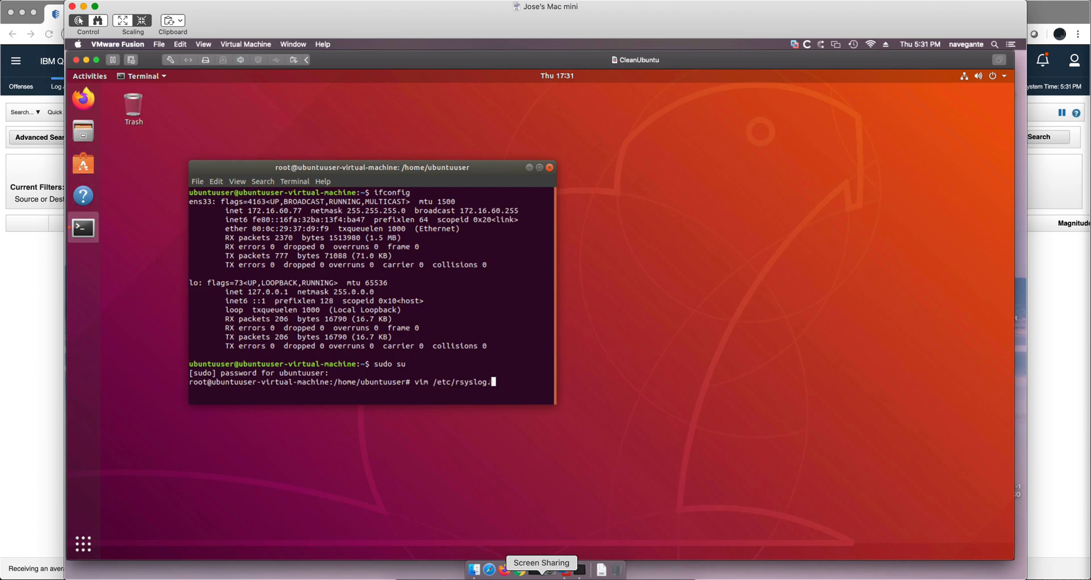
{"action": "type", "text": "conf"}
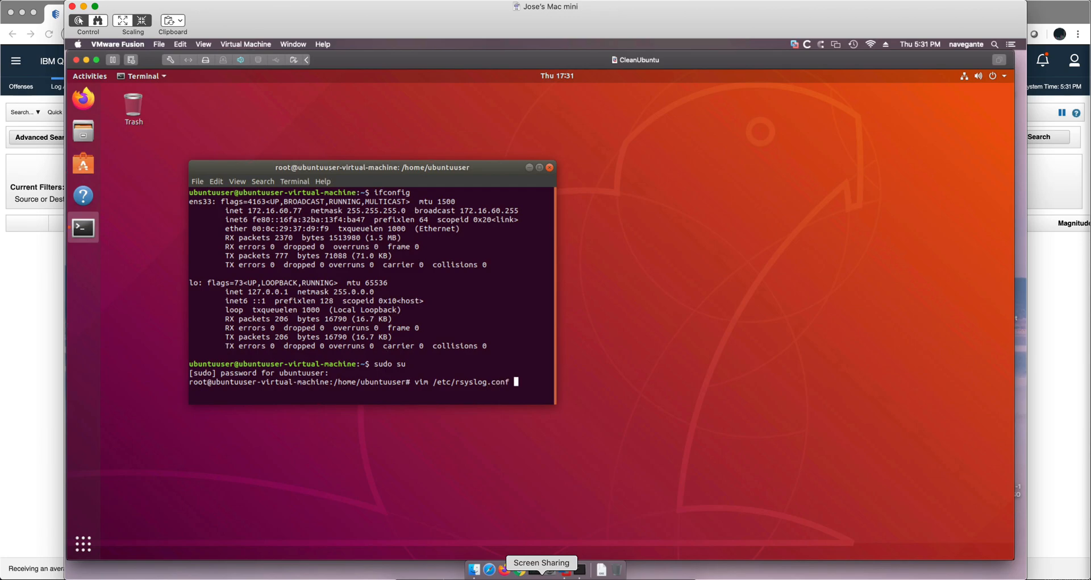
{"action": "key", "text": "Return"}
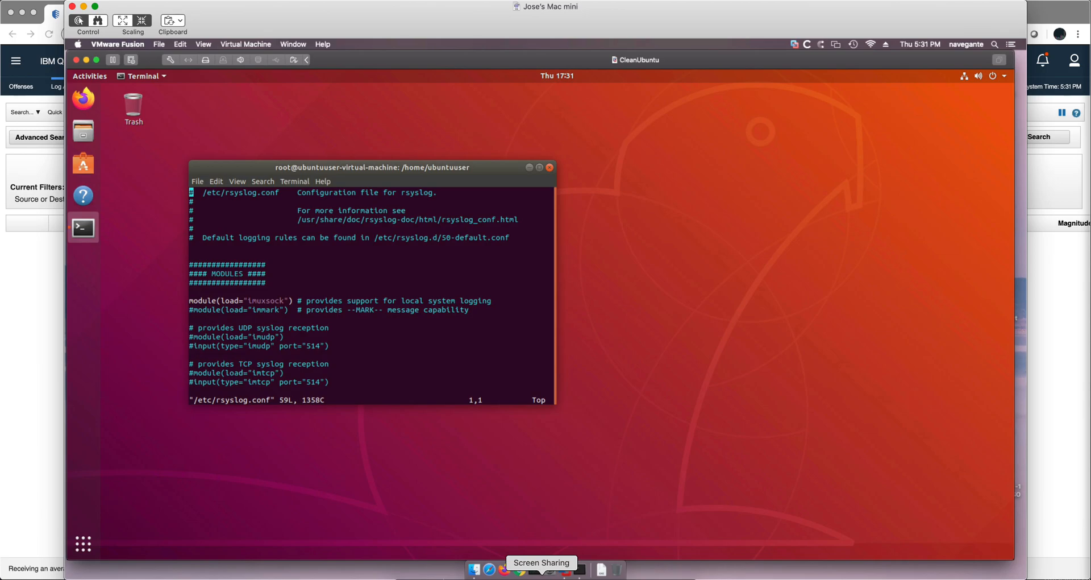
{"action": "key", "text": "G"}
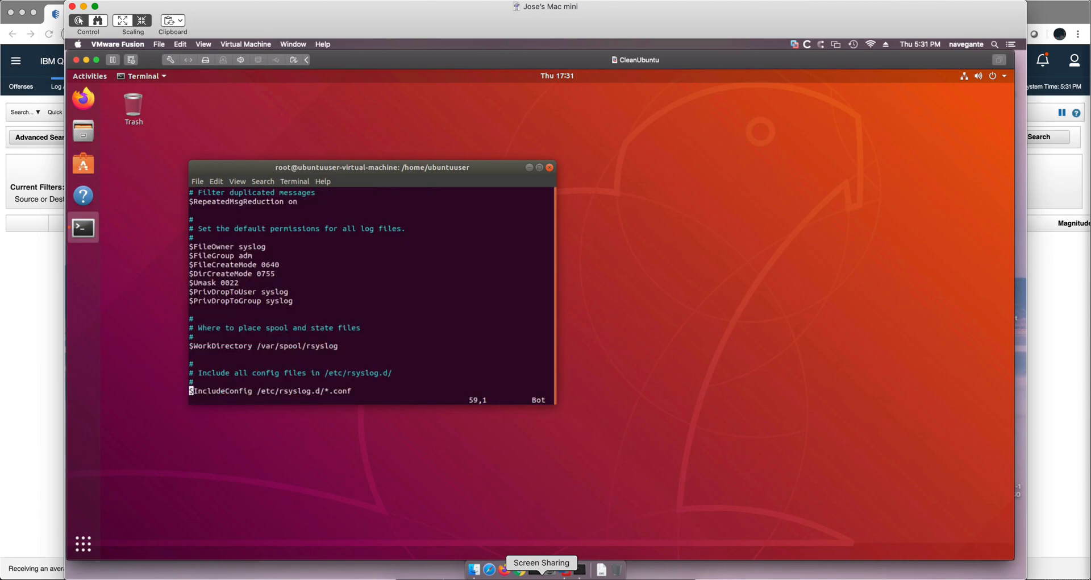
{"action": "key", "text": "i"}
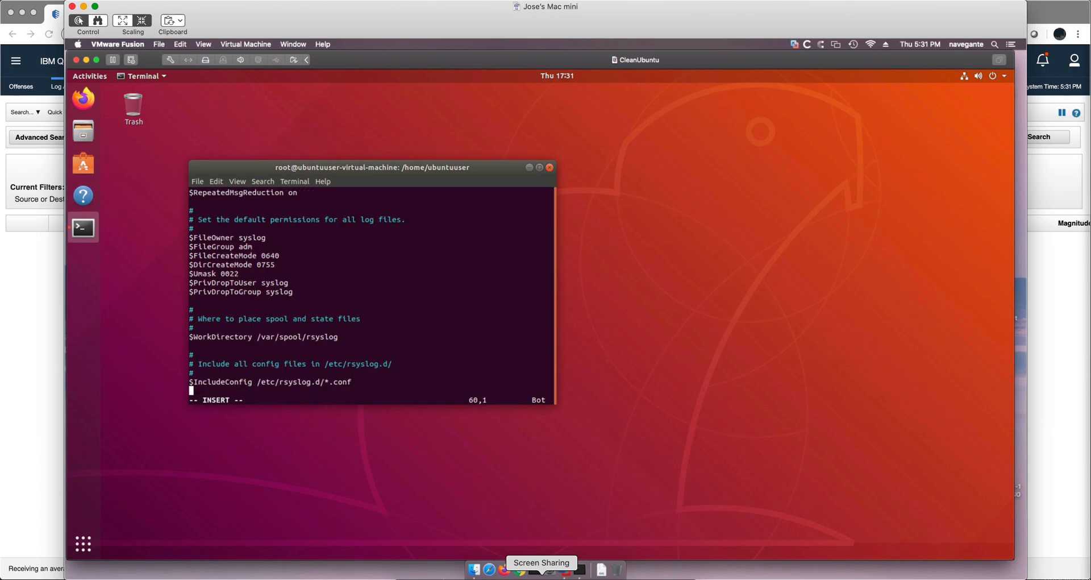
{"action": "type", "text": "*.*"}
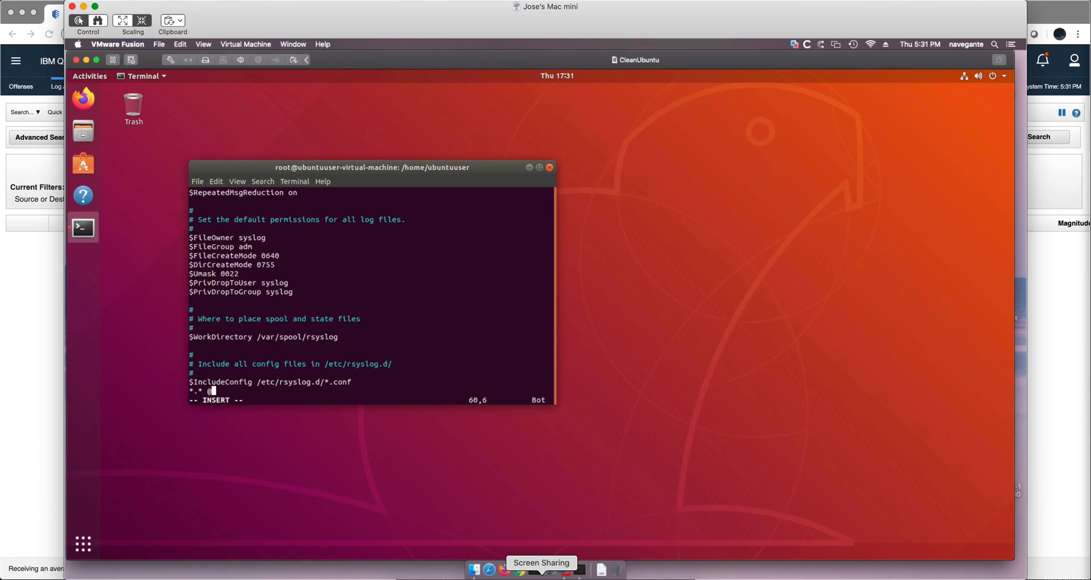
{"action": "type", "text": "@172.16.60.10"}
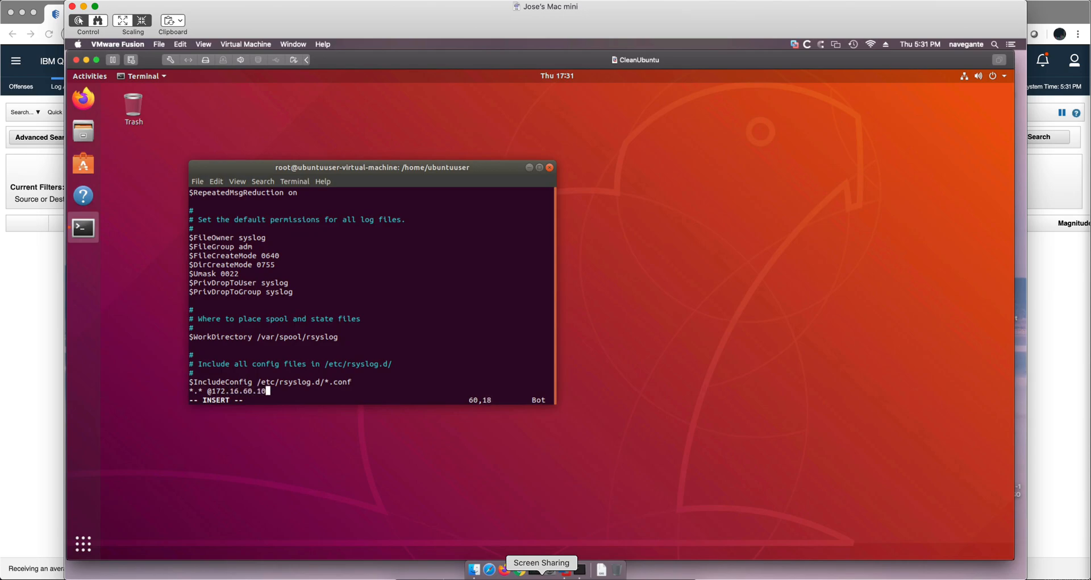
{"action": "type", "text": ":5"}
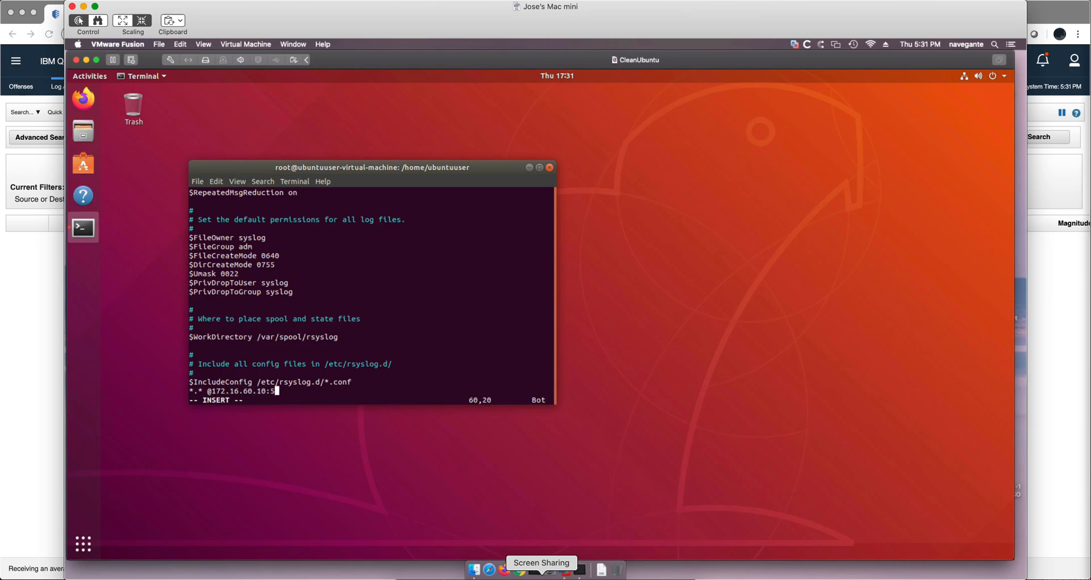
{"action": "type", "text": "14"}
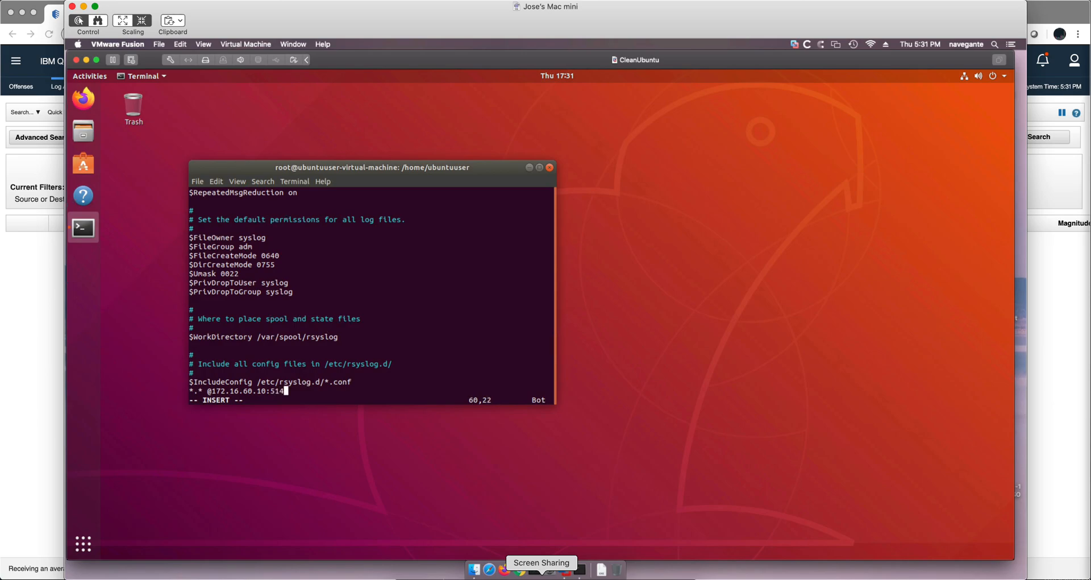
{"action": "key", "text": "Escape"}
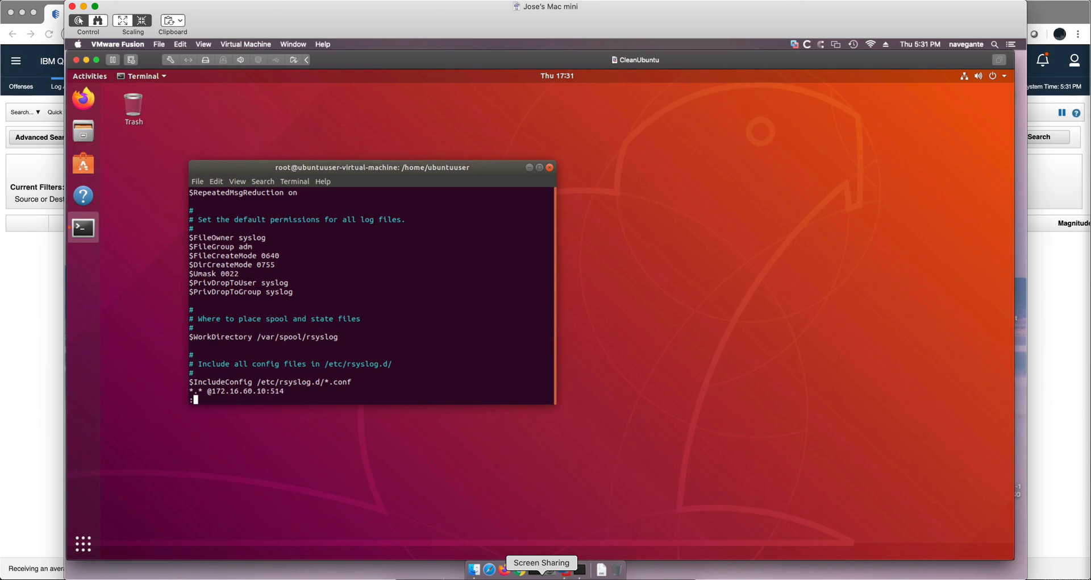
{"action": "type", "text": "wq"}
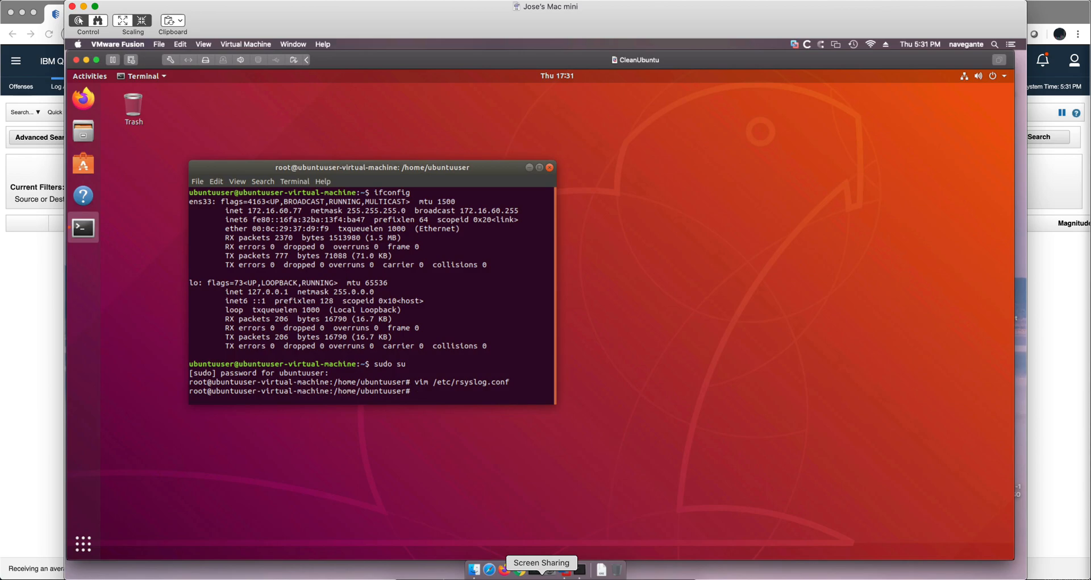
Enter 'systemctl restart rsyslog' at the root prompt to reload the forwarding rule
{"action": "type", "text": "syst"}
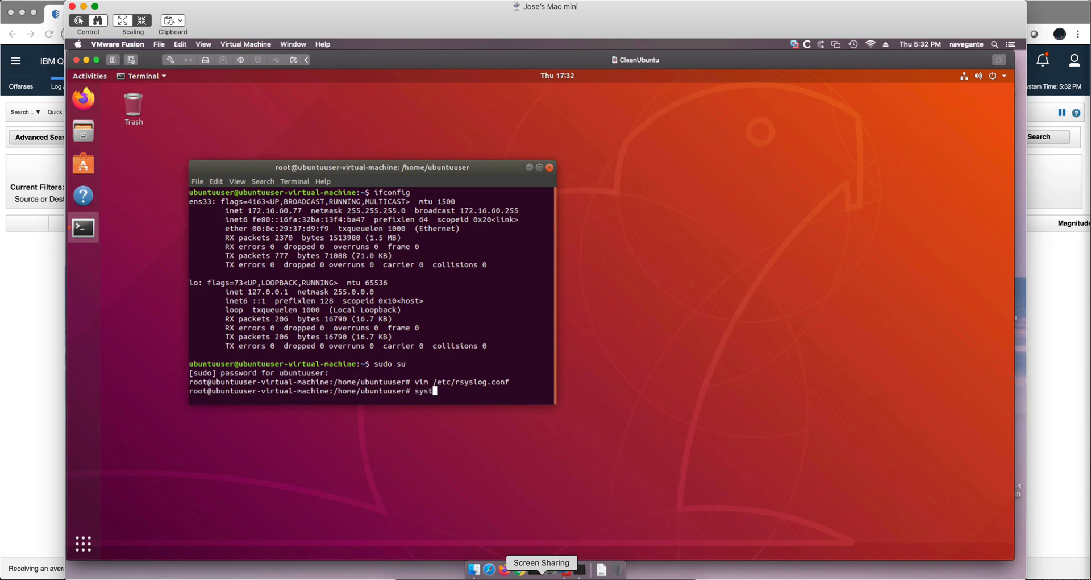
{"action": "type", "text": "emctl"}
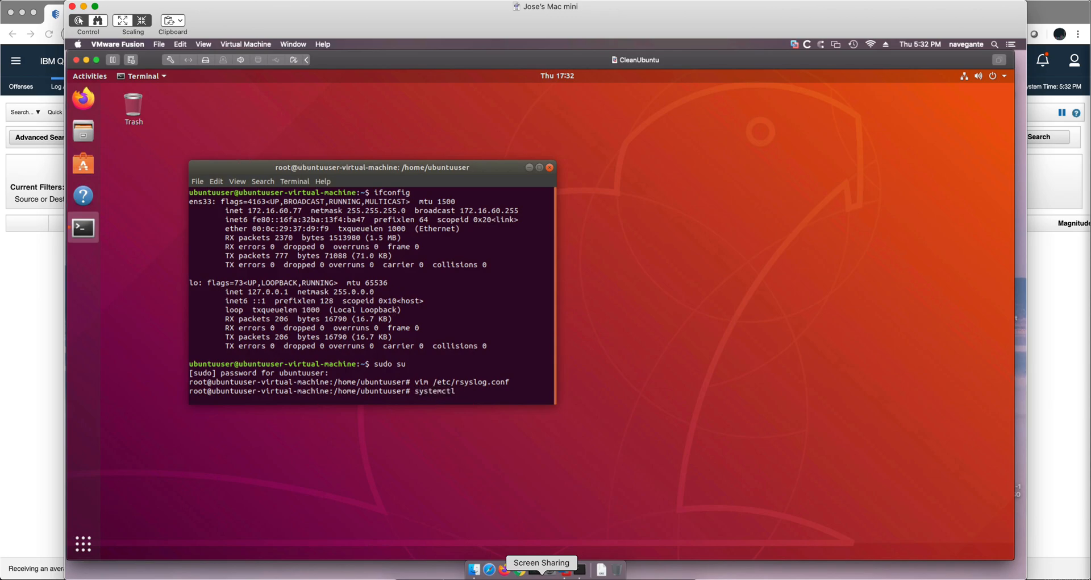
{"action": "type", "text": "restart"}
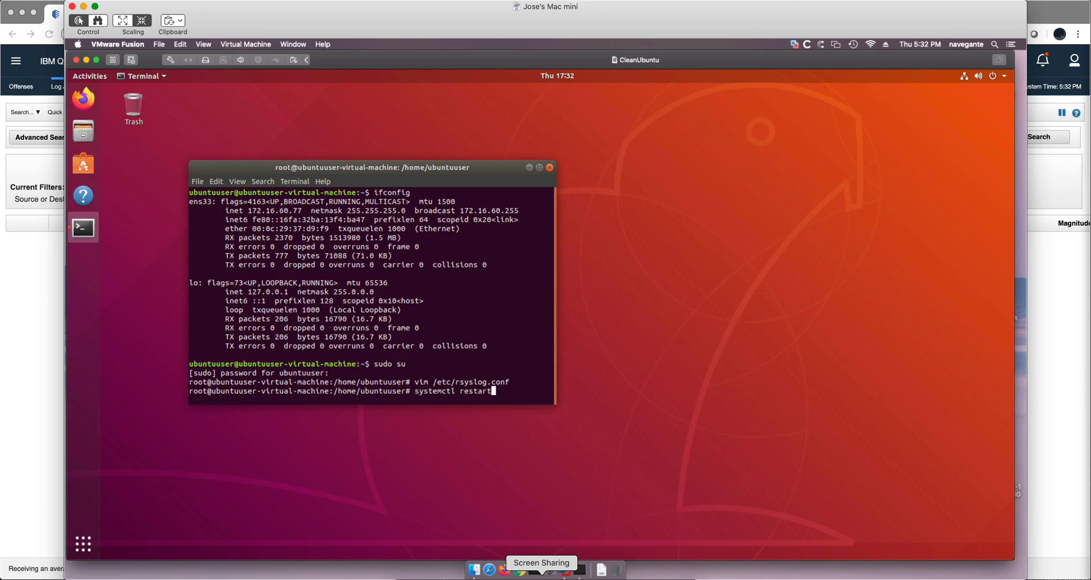
{"action": "type", "text": "rsys"}
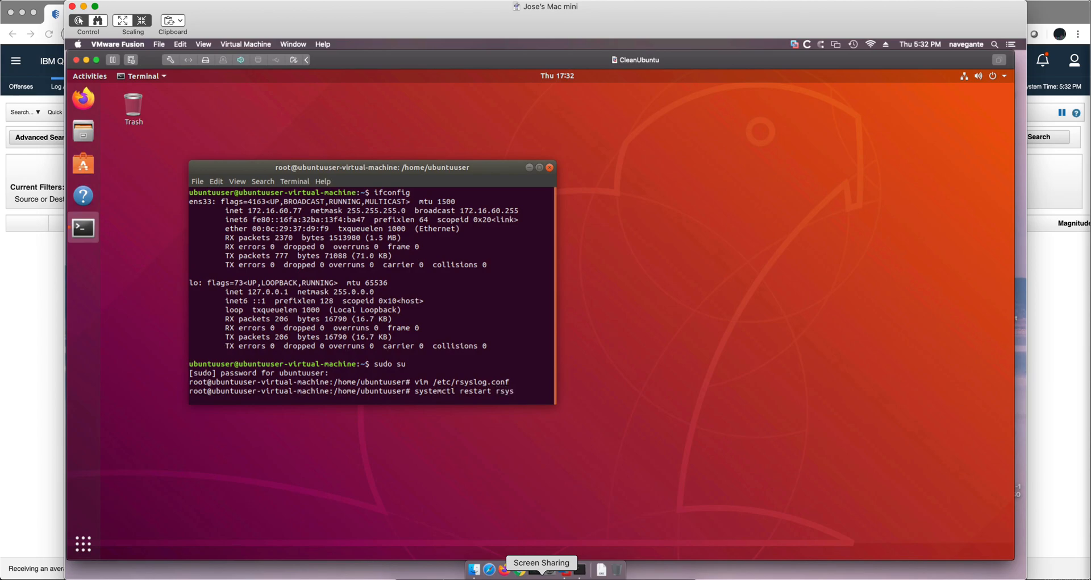
{"action": "type", "text": "log"}
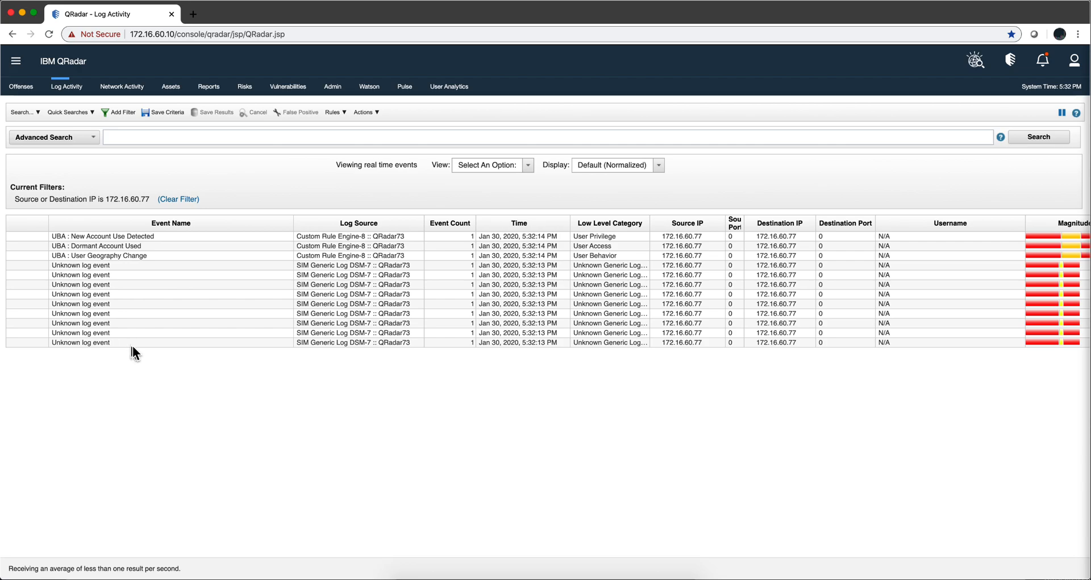
{"action": "mouse_move", "coordinate": [238, 360]}
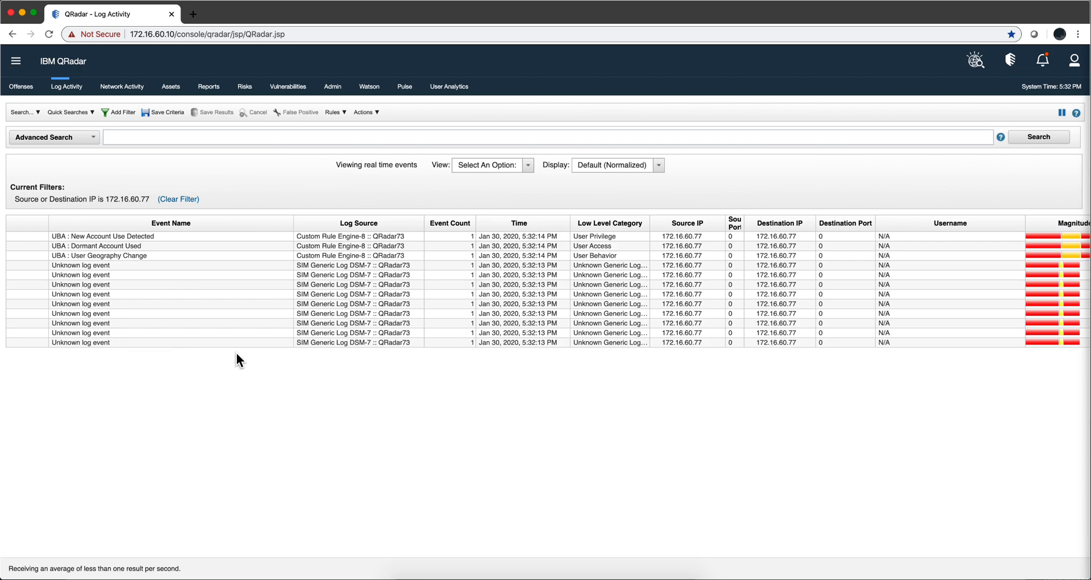
{"action": "mouse_move", "coordinate": [331, 282]}
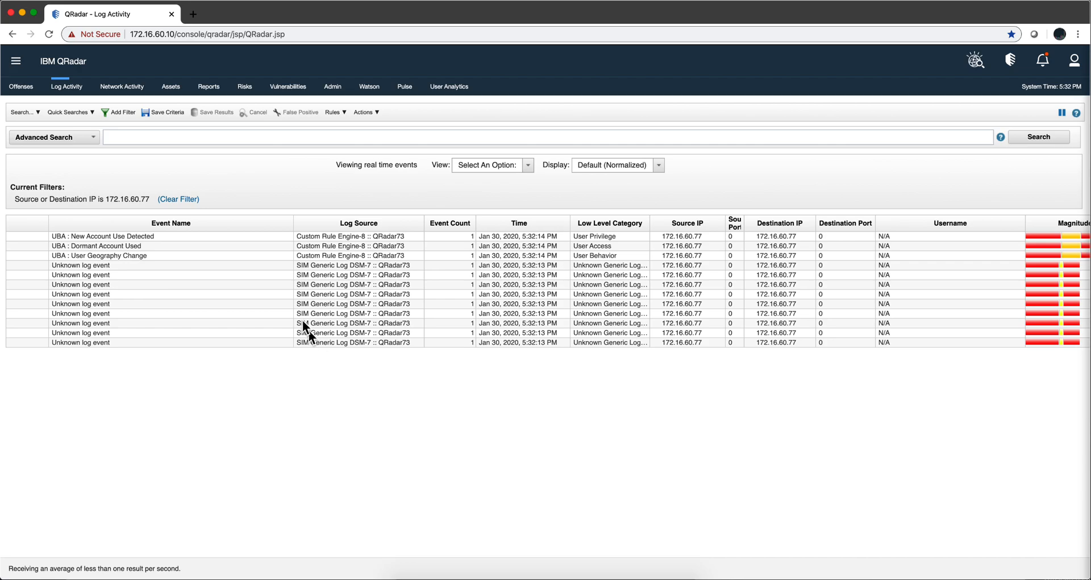
{"action": "mouse_move", "coordinate": [312, 288]}
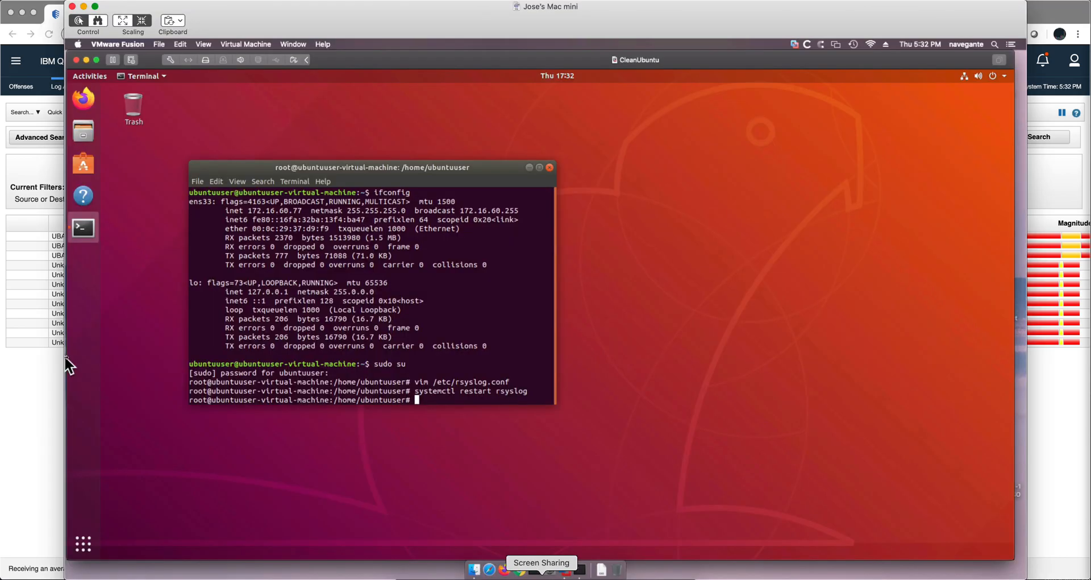
Run 'systemctl restart rsyslog' so events reach QRadar from 172.16.60.77
{"action": "type", "text": "systemctl restart rsyslog"}
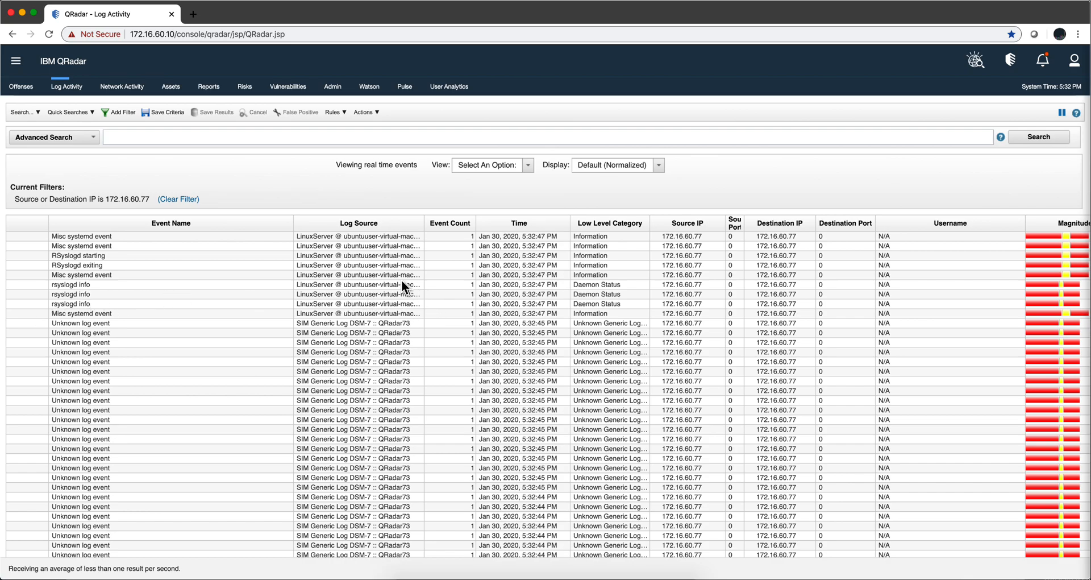
{"action": "mouse_move", "coordinate": [461, 251]}
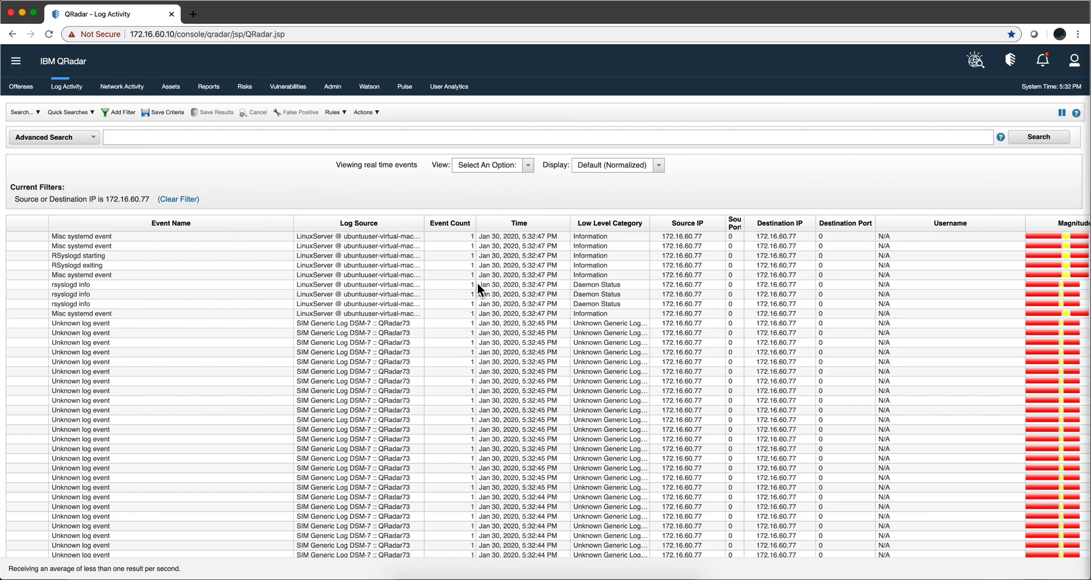
{"action": "mouse_move", "coordinate": [290, 57]}
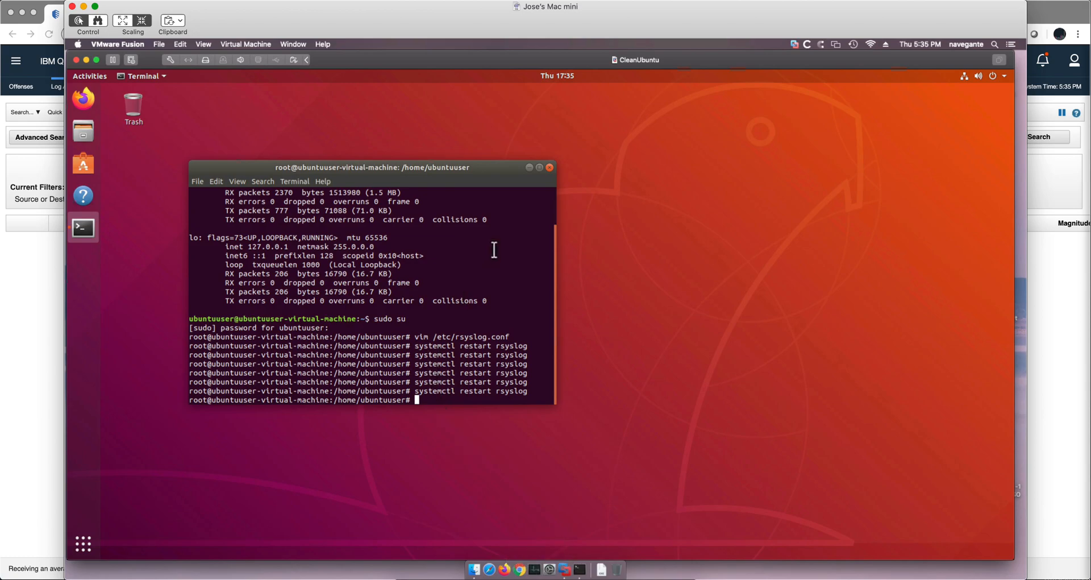
{"action": "mouse_move", "coordinate": [550, 435]}
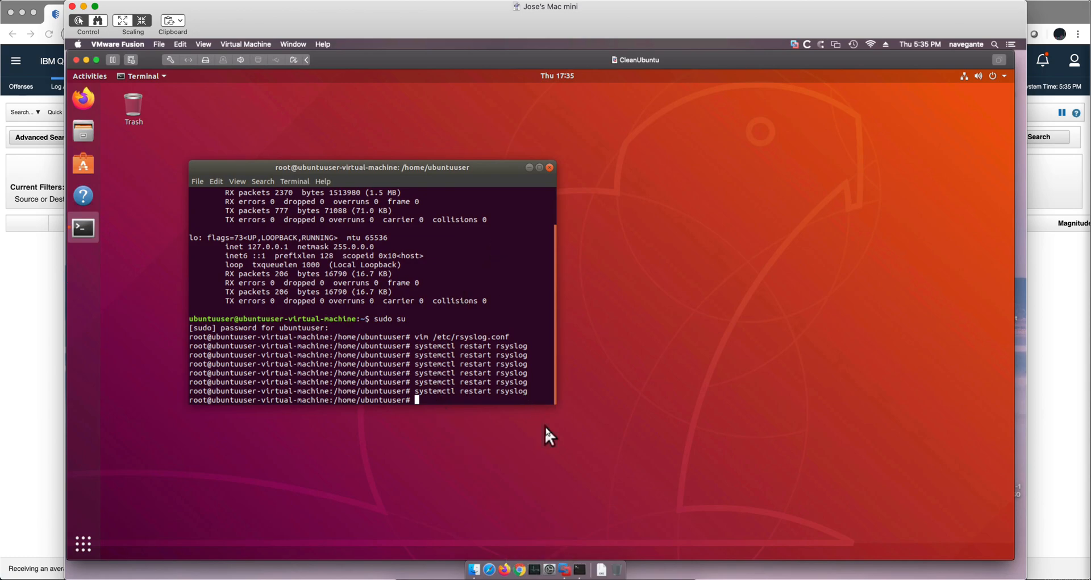
Run 'adduser mike', accept the default details and confirm with y
{"action": "type", "text": "add"}
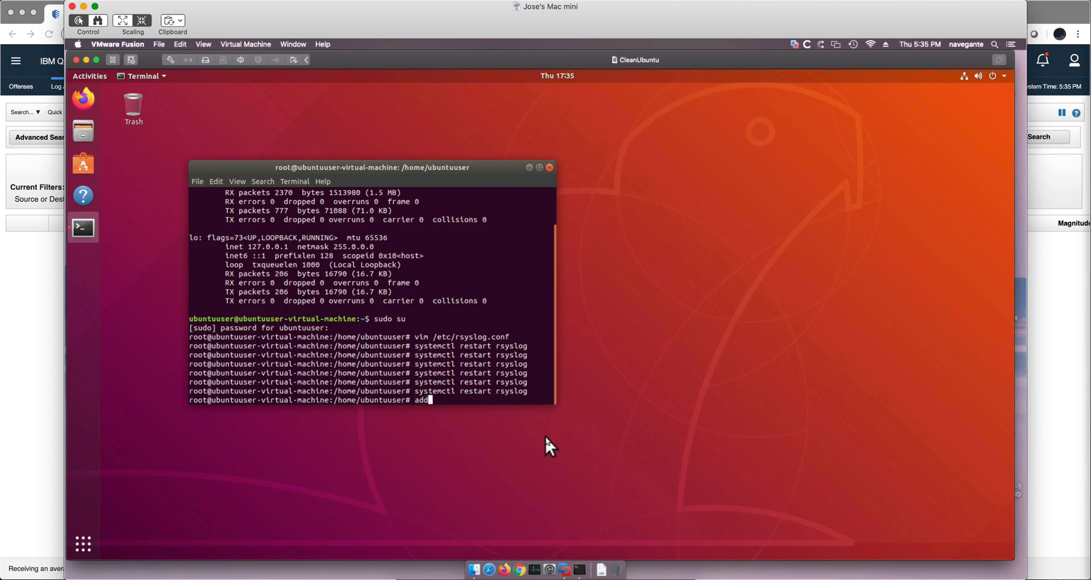
{"action": "type", "text": "u"}
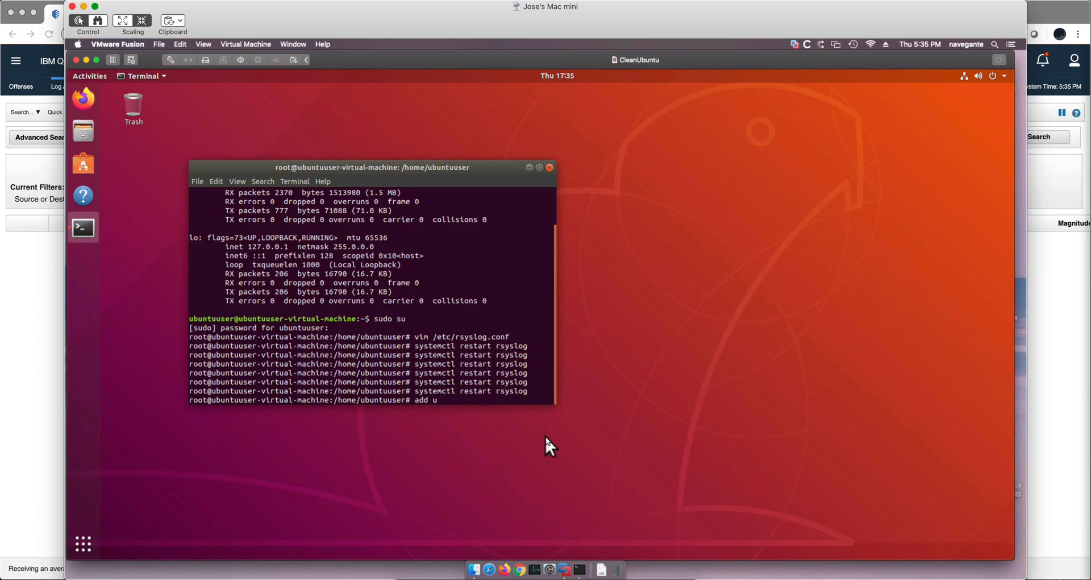
{"action": "type", "text": "ser mik"}
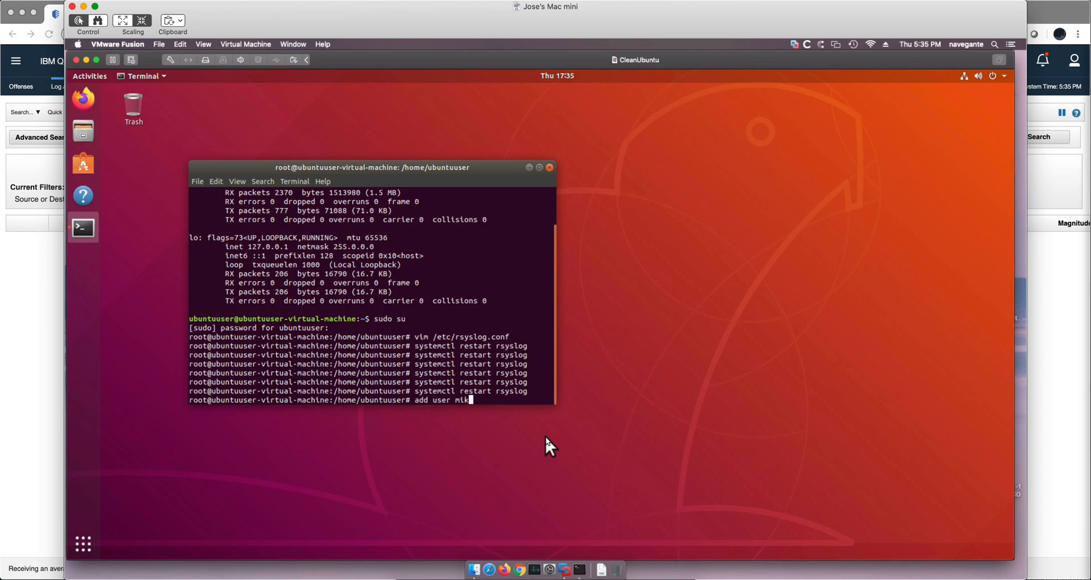
{"action": "key", "text": "Return"}
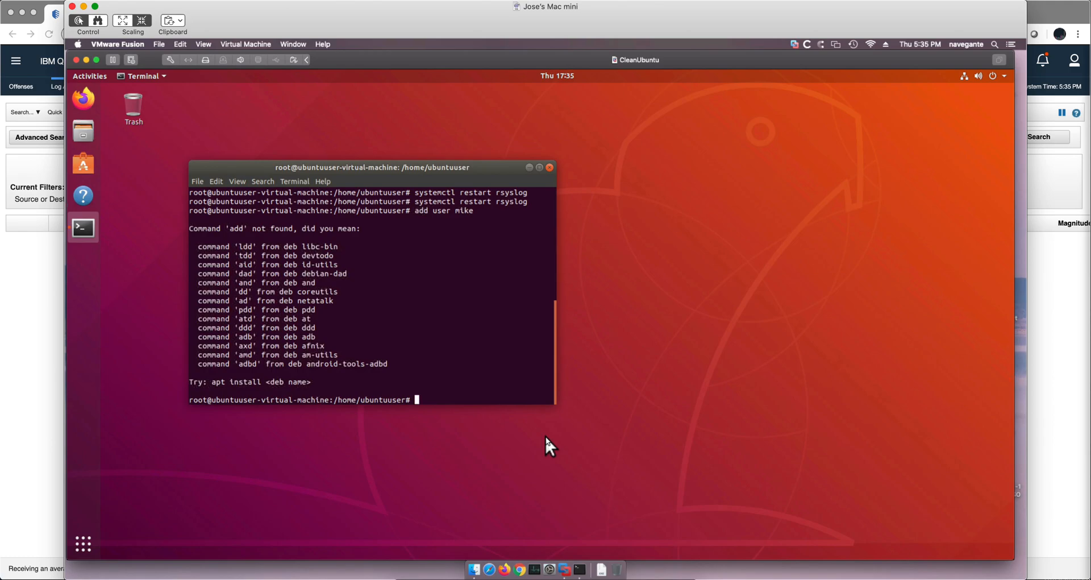
{"action": "type", "text": "add user mike"}
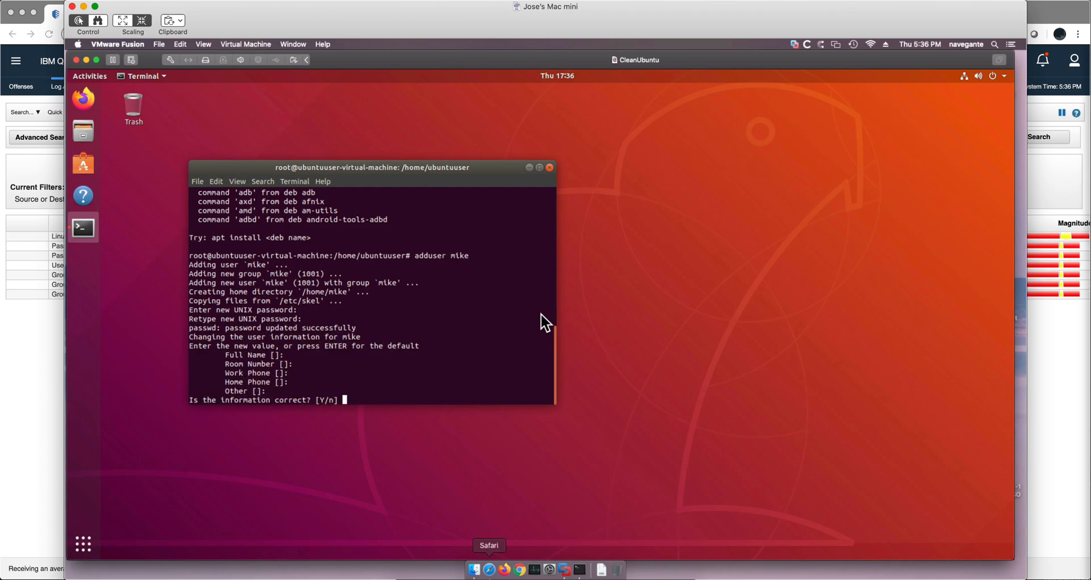
{"action": "type", "text": "y"}
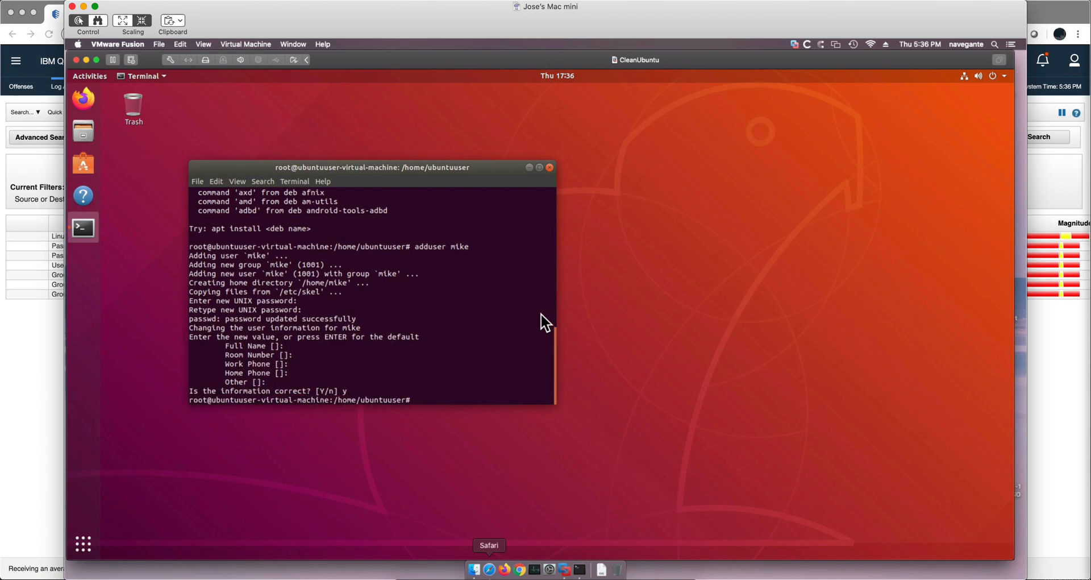
{"action": "mouse_move", "coordinate": [66, 355]}
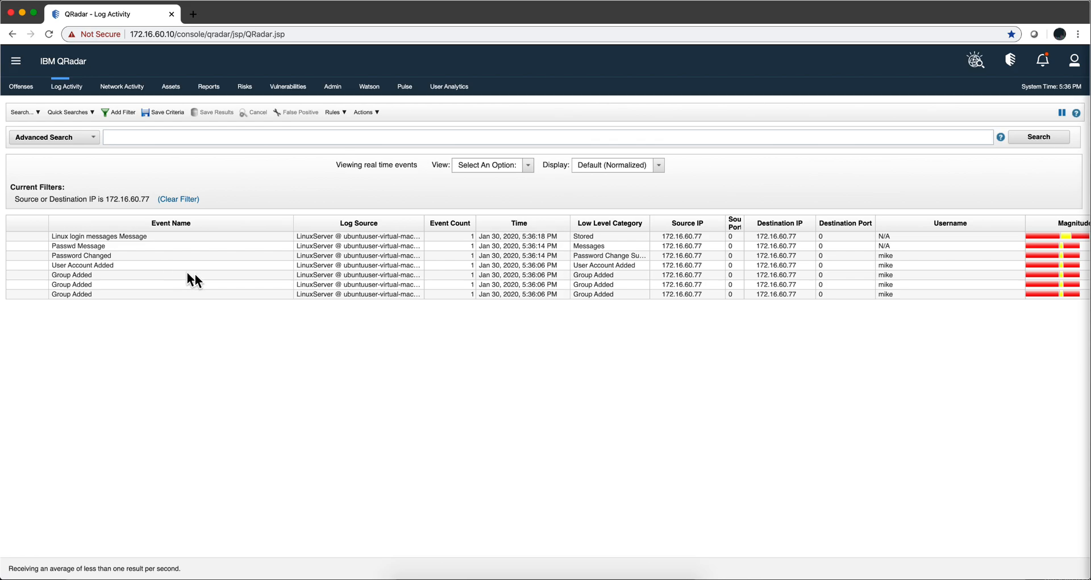
{"action": "mouse_move", "coordinate": [606, 278]}
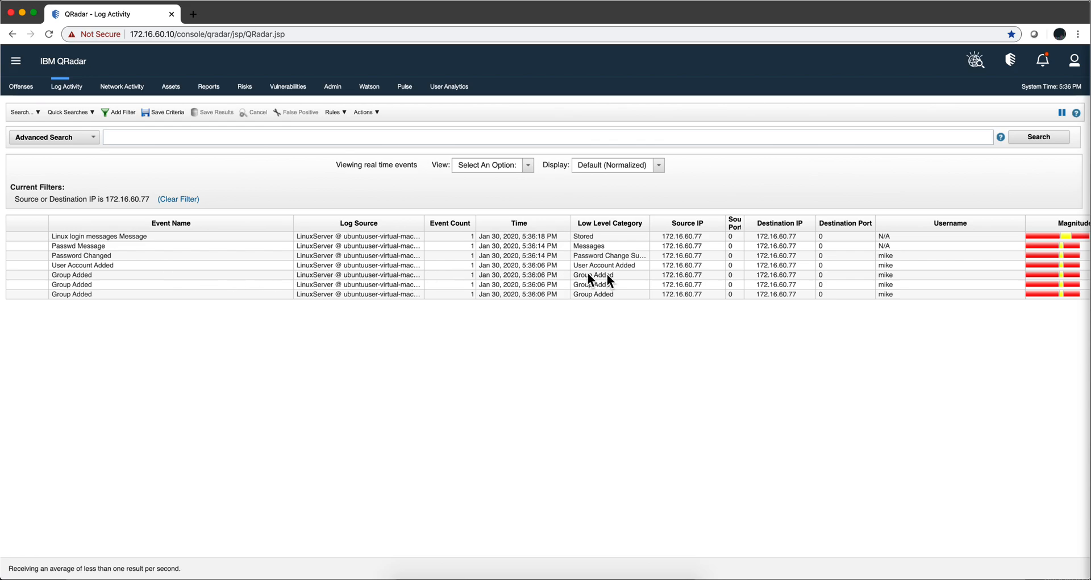
{"action": "mouse_move", "coordinate": [823, 281]}
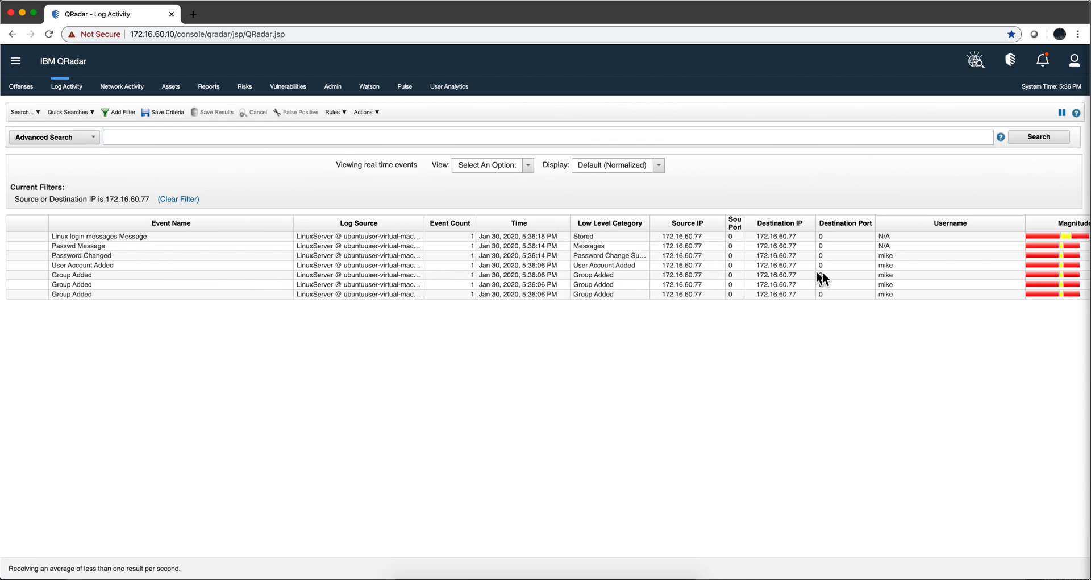
{"action": "mouse_move", "coordinate": [878, 291]}
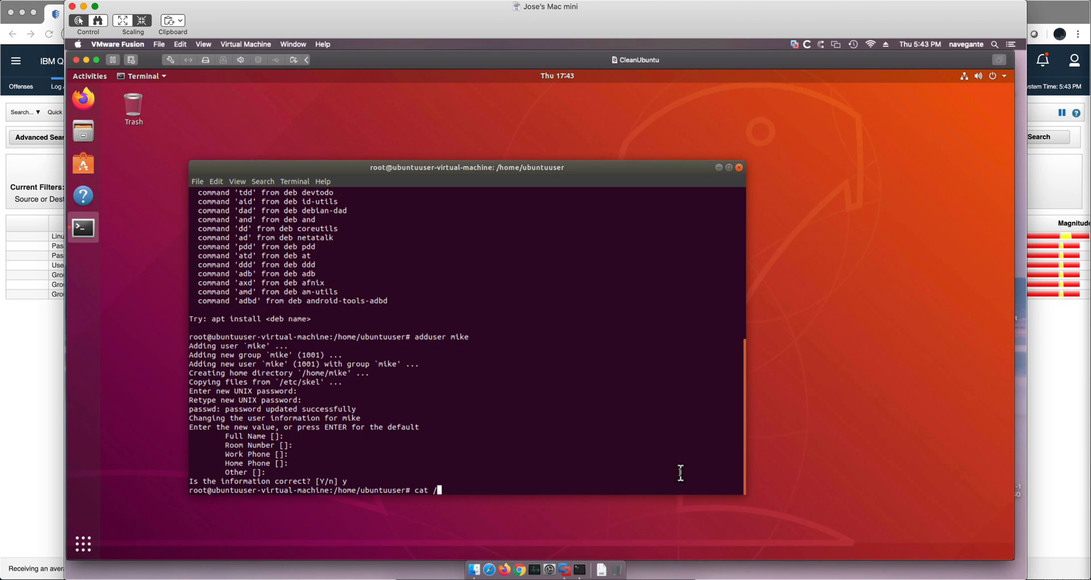
Run 'cat /var/log/auth.log | grep mike' to list mike's account-creation entries
{"action": "type", "text": "var/"}
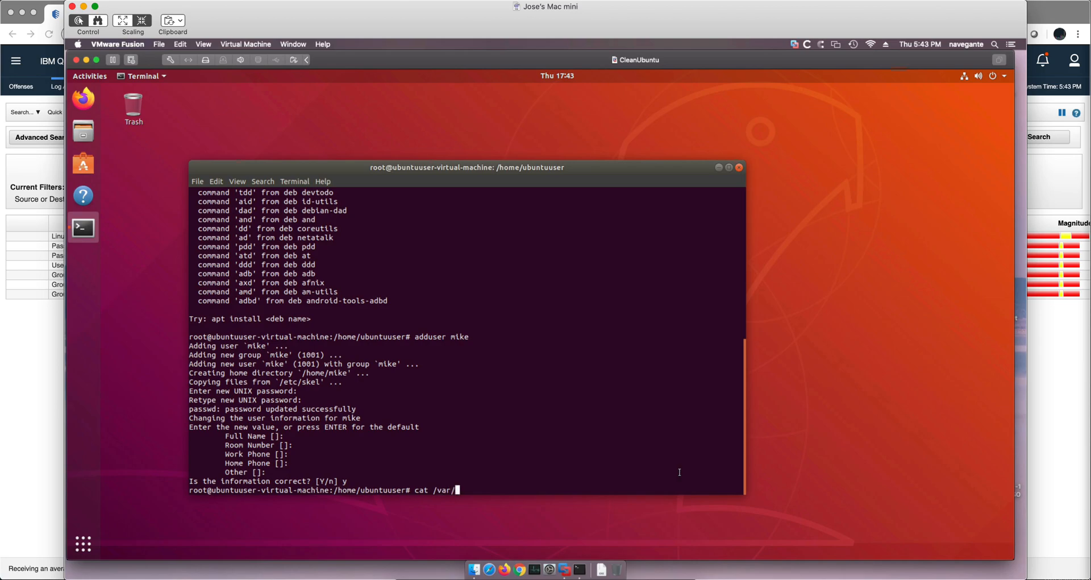
{"action": "type", "text": "lo"}
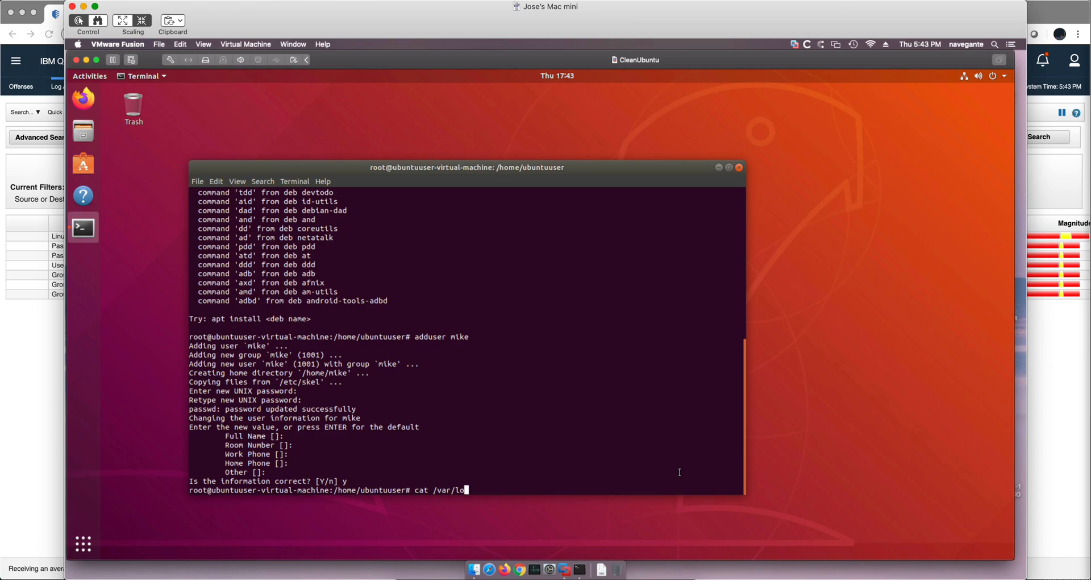
{"action": "type", "text": "g/"}
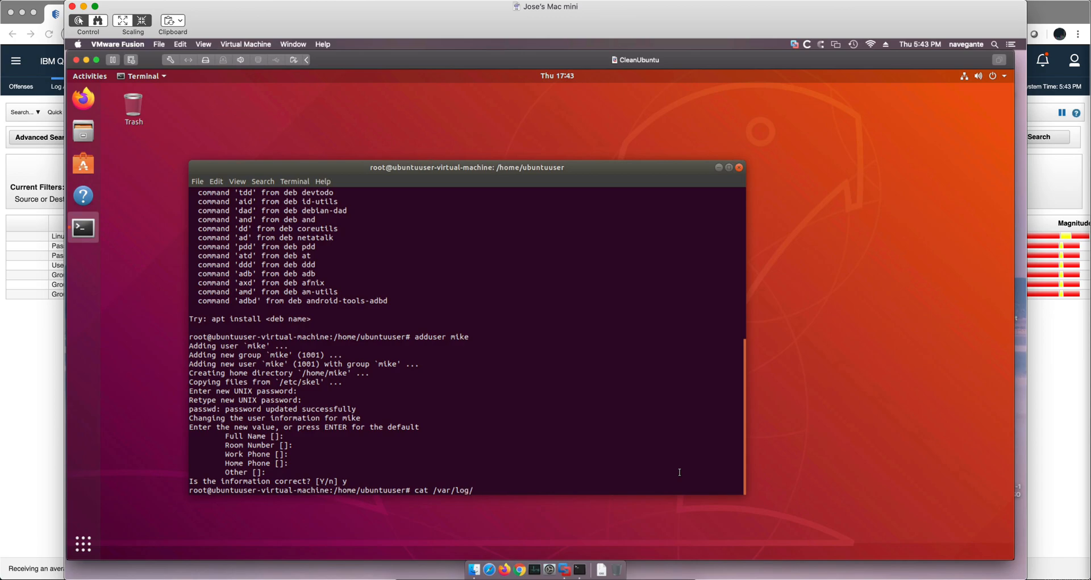
{"action": "type", "text": "auth."}
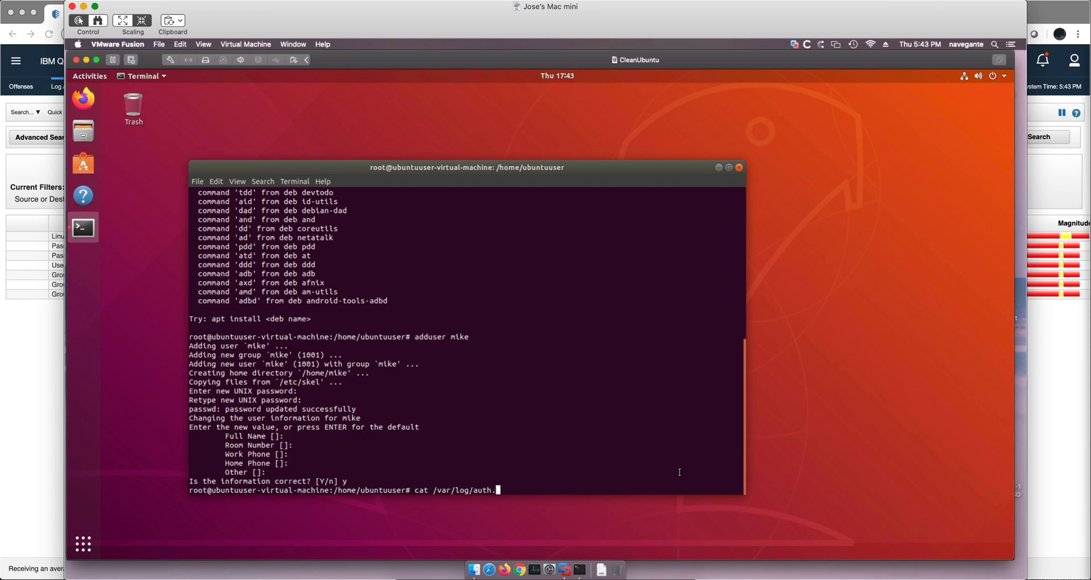
{"action": "type", "text": "log"}
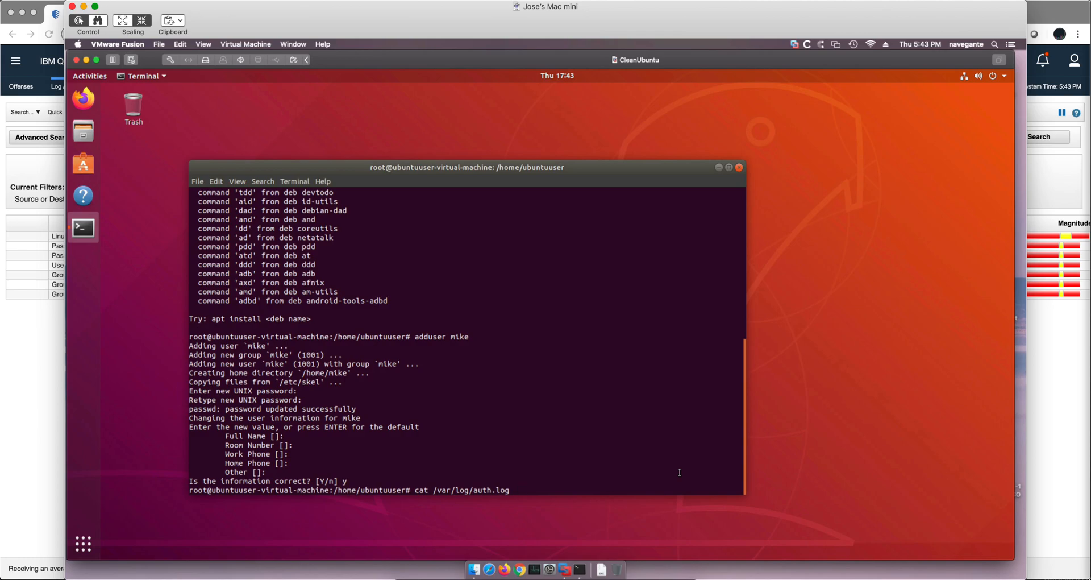
{"action": "type", "text": "|"}
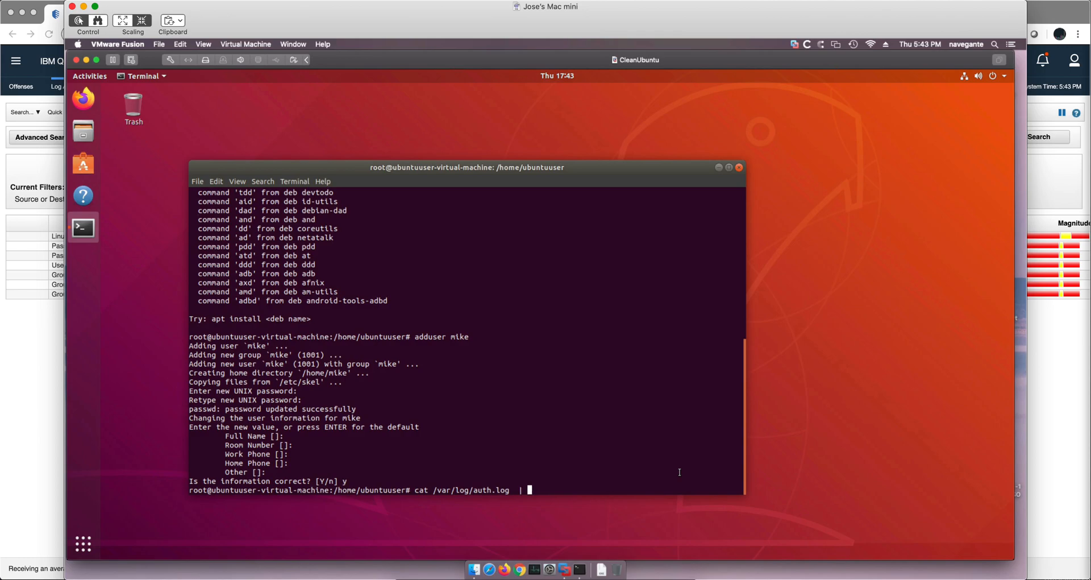
{"action": "type", "text": "grep mike"}
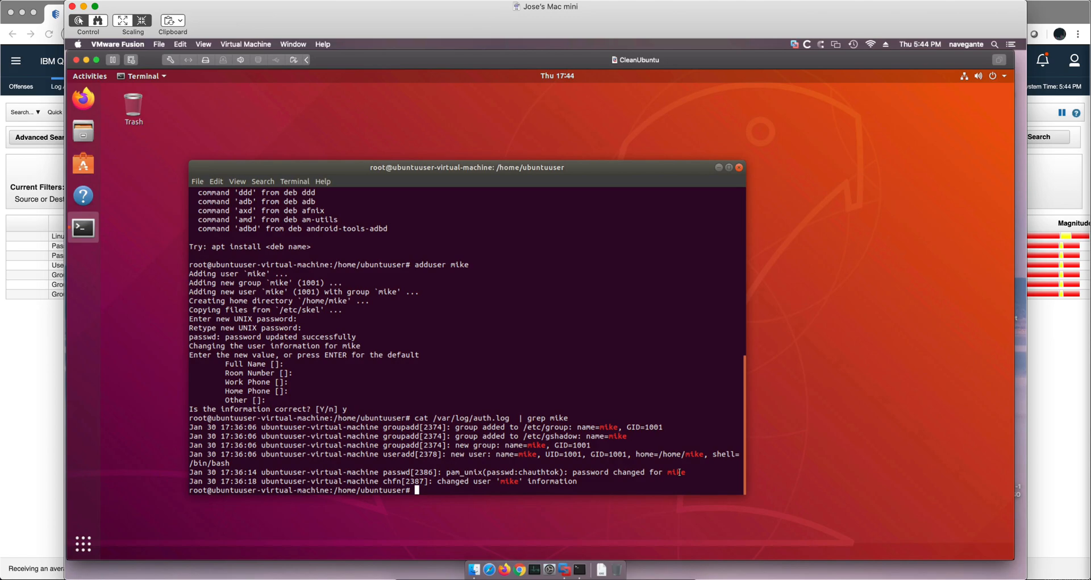
Load /etc/passwd in vim and move to its last line
{"action": "type", "text": "vi"}
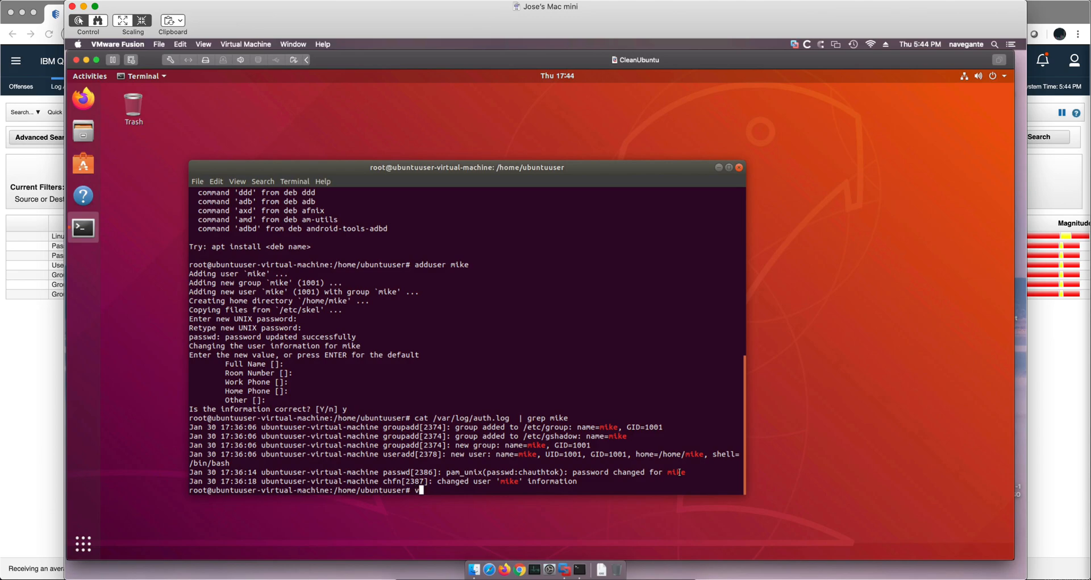
{"action": "type", "text": "im"}
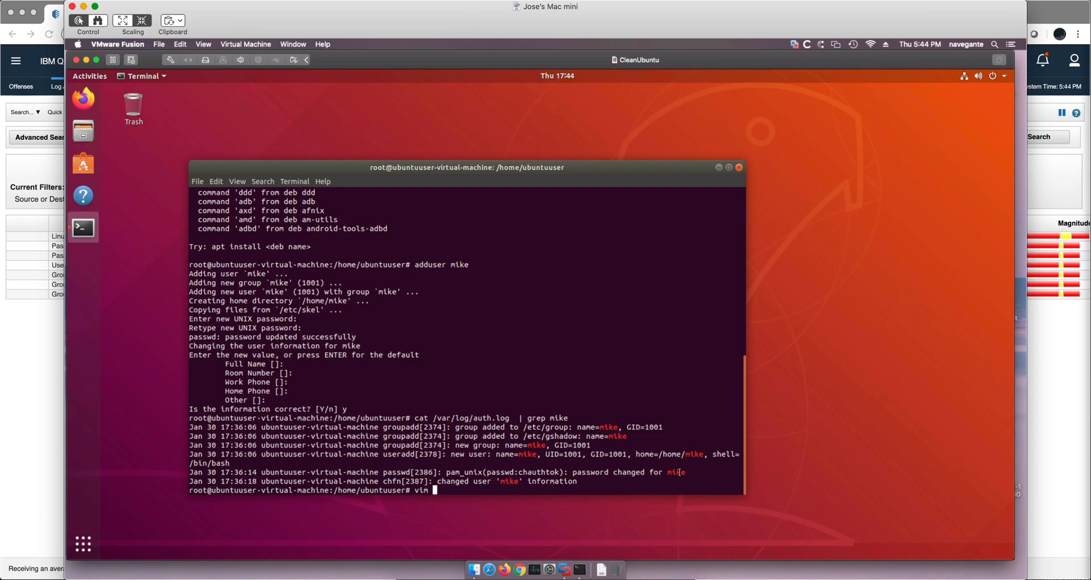
{"action": "type", "text": "/etc"}
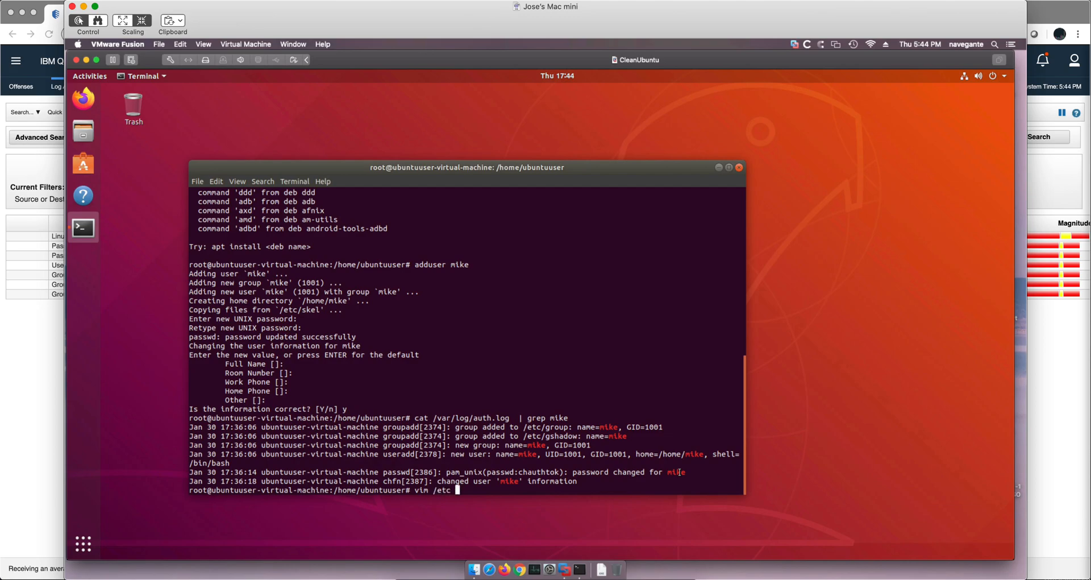
{"action": "type", "text": "pass"}
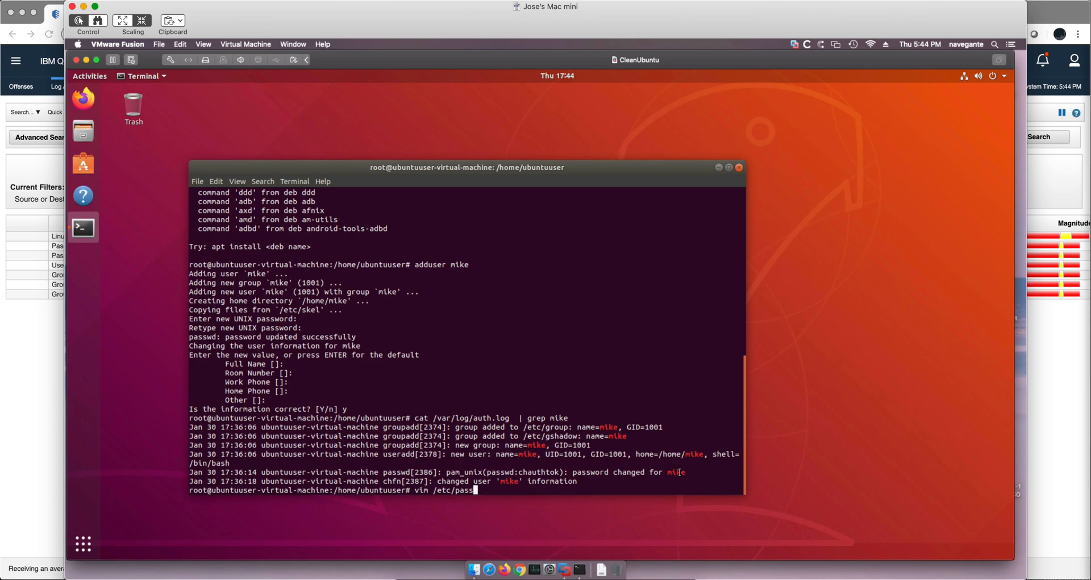
{"action": "type", "text": "wd"}
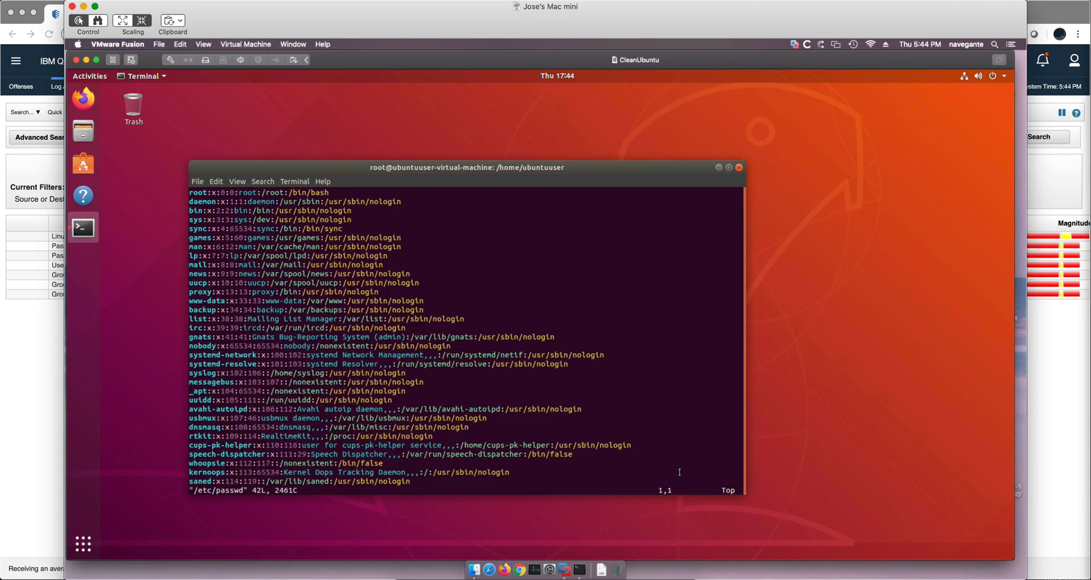
{"action": "key", "text": "Down"}
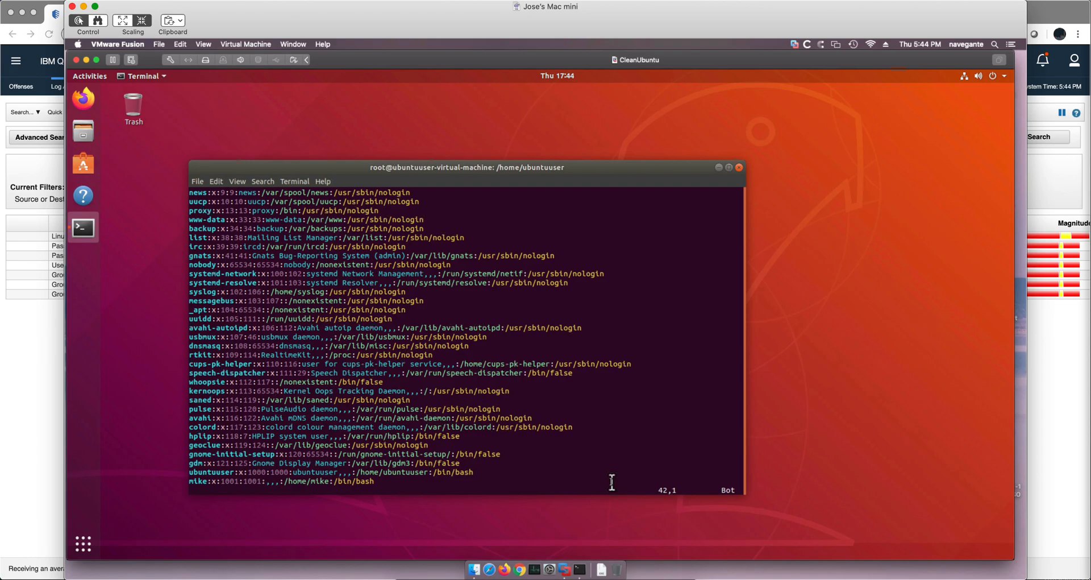
Insert 'mutaz:x:0:0:,,,:/root:/bin/bash' and save the file with :wq
{"action": "key", "text": "i"}
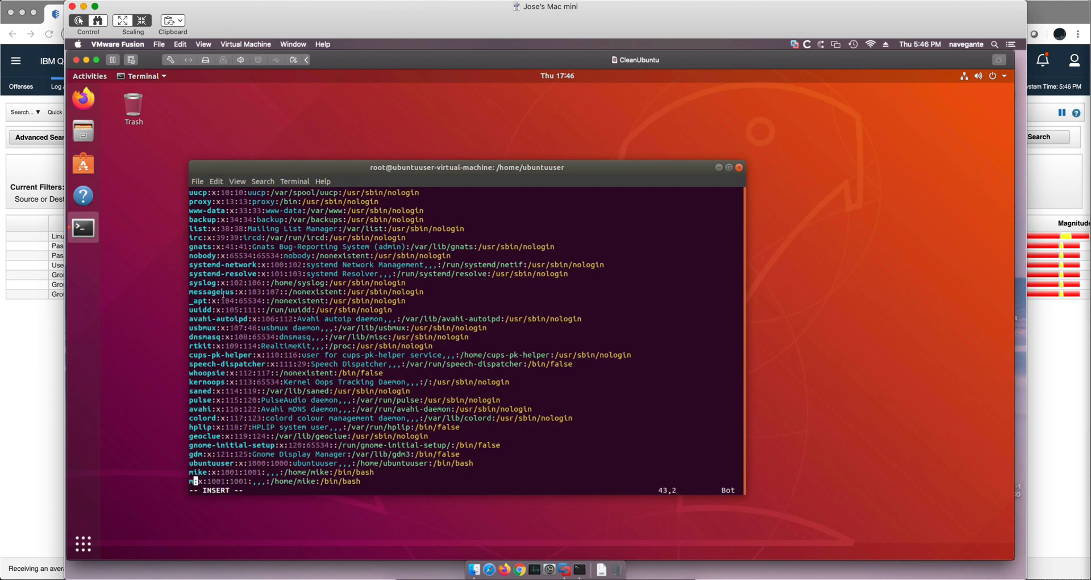
{"action": "type", "text": "utaz"}
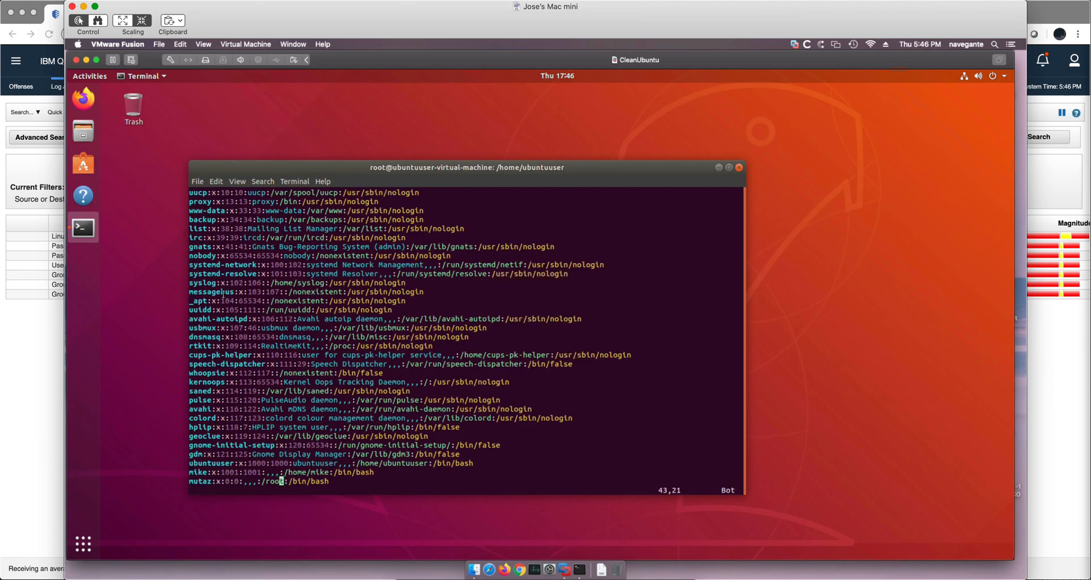
{"action": "type", "text": ":wq"}
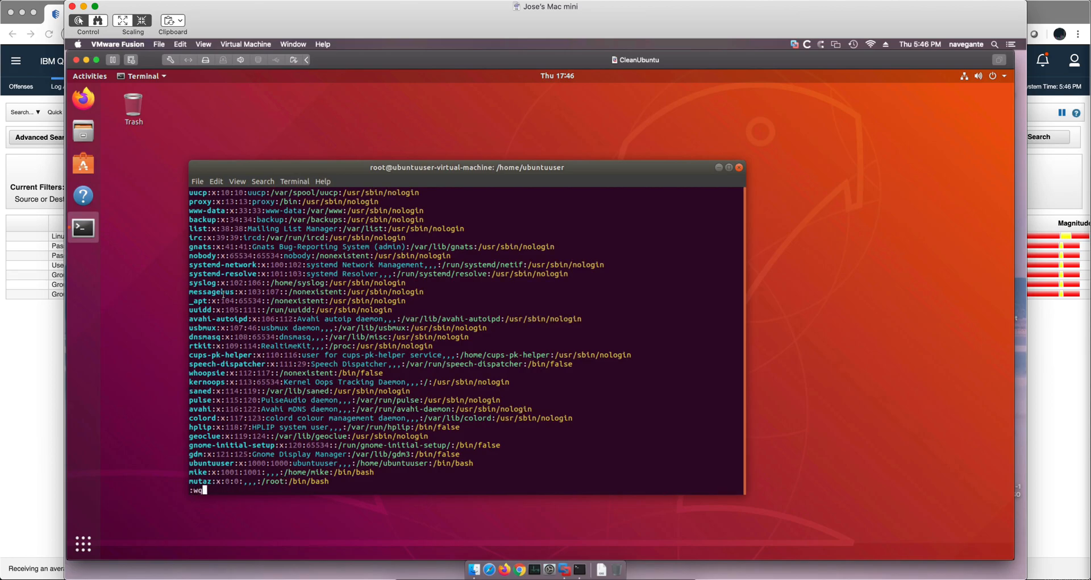
{"action": "key", "text": "Return"}
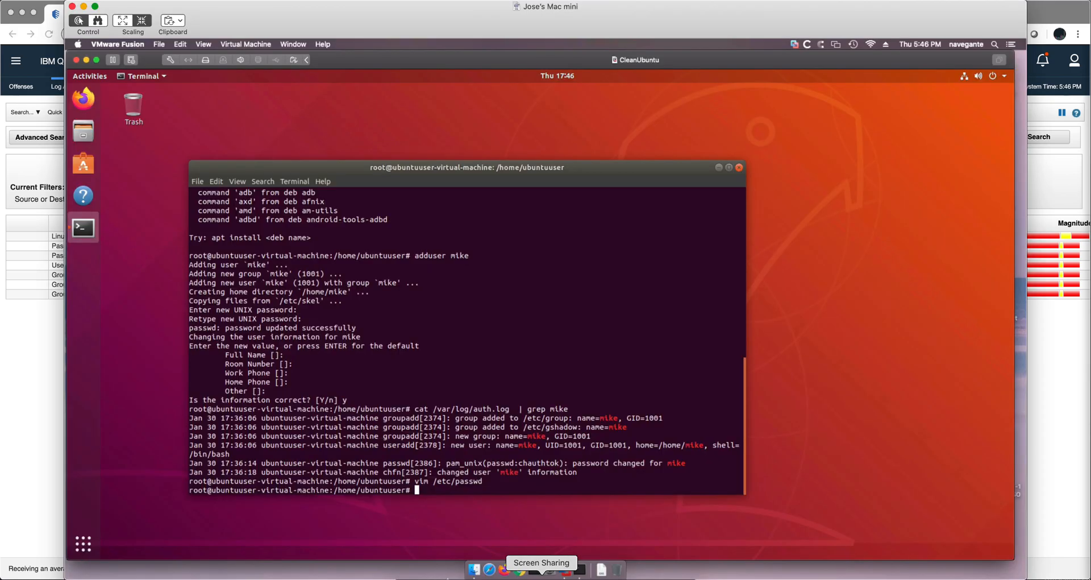
Recall the auth.log grep command and change its search term to mutaz
{"action": "type", "text": "vim /etc/passwd"}
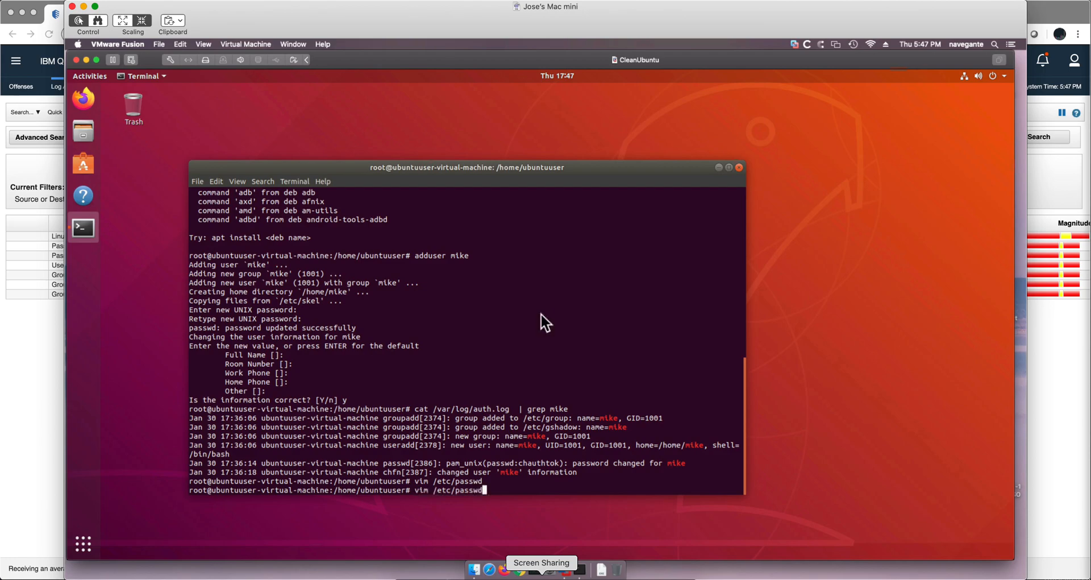
{"action": "type", "text": "cat /var/log/auth.log  | grep mike"}
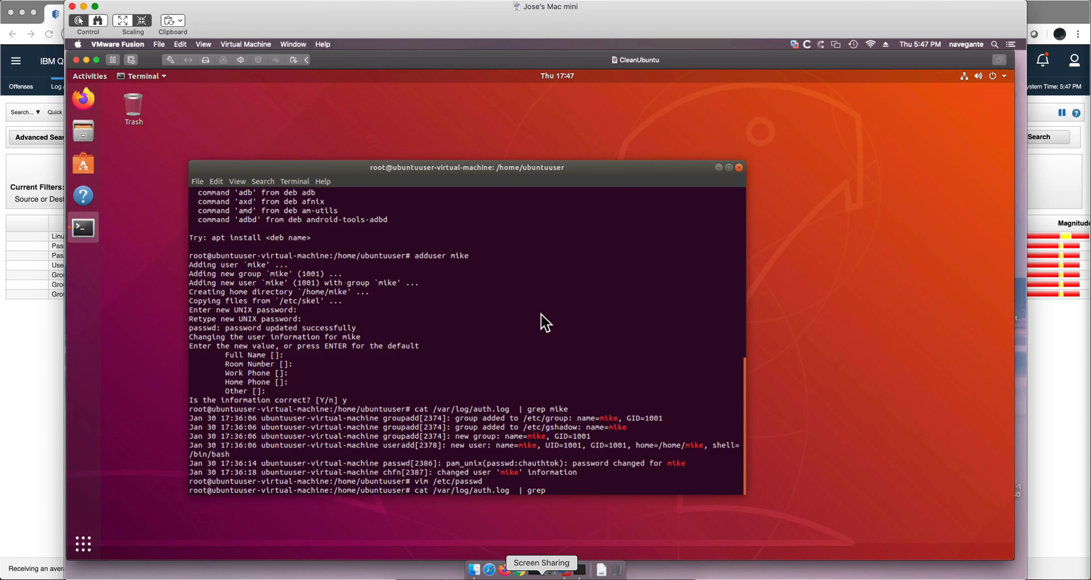
{"action": "type", "text": "mutaz"}
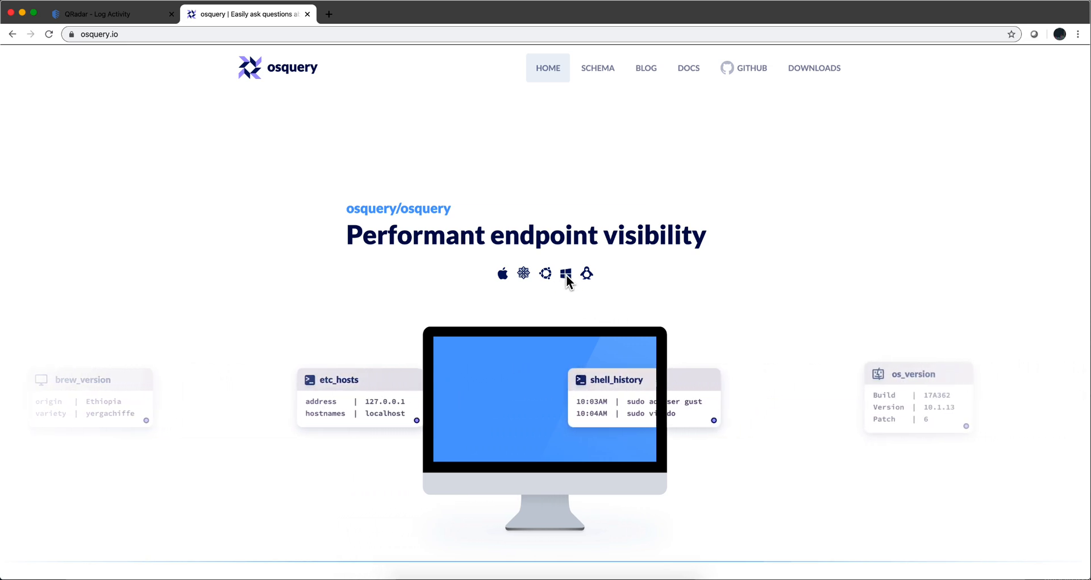
{"action": "mouse_move", "coordinate": [565, 273]}
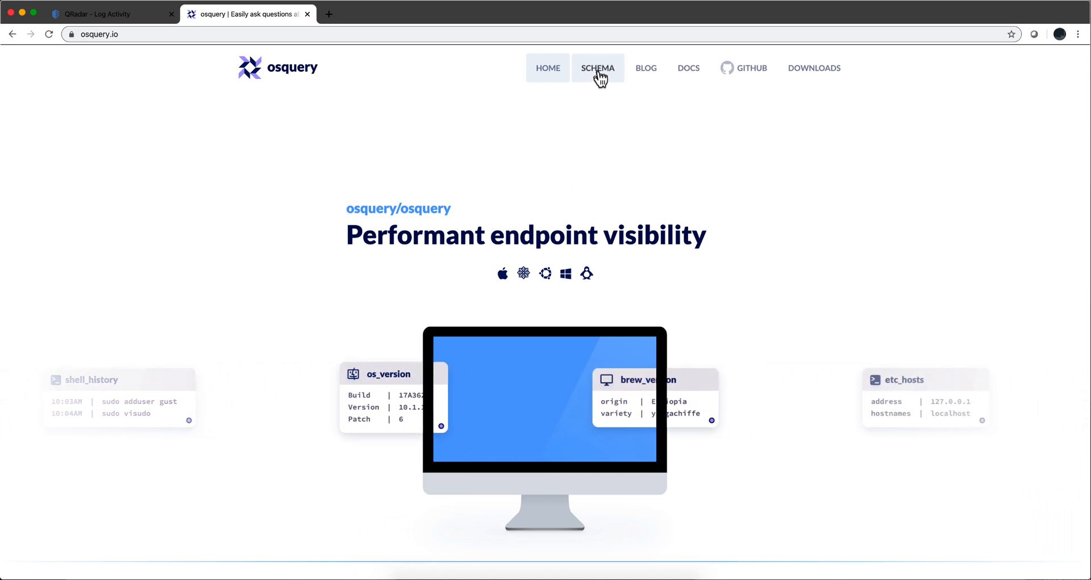
Go to the osquery SCHEMA reference and scroll the table list down to the users table
{"action": "left_click", "coordinate": [597, 67]}
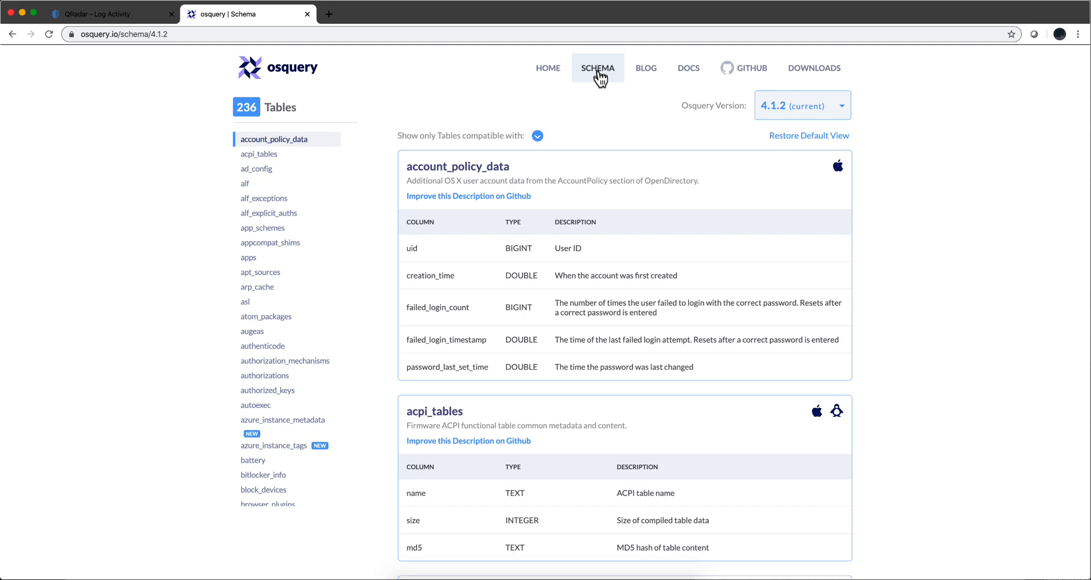
{"action": "mouse_move", "coordinate": [561, 83]}
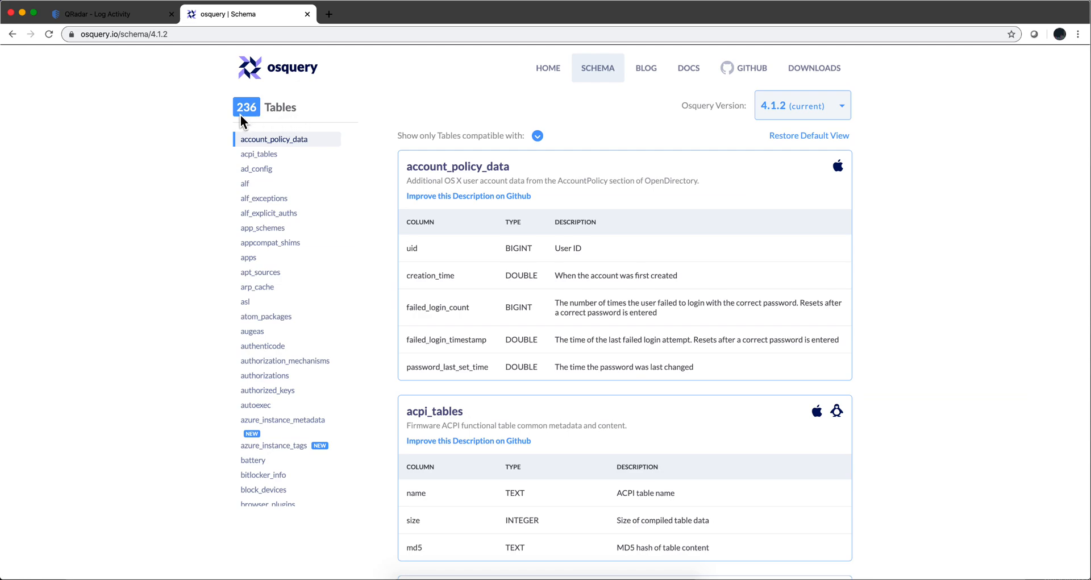
{"action": "scroll", "scroll_direction": "down", "scroll_amount": 3}
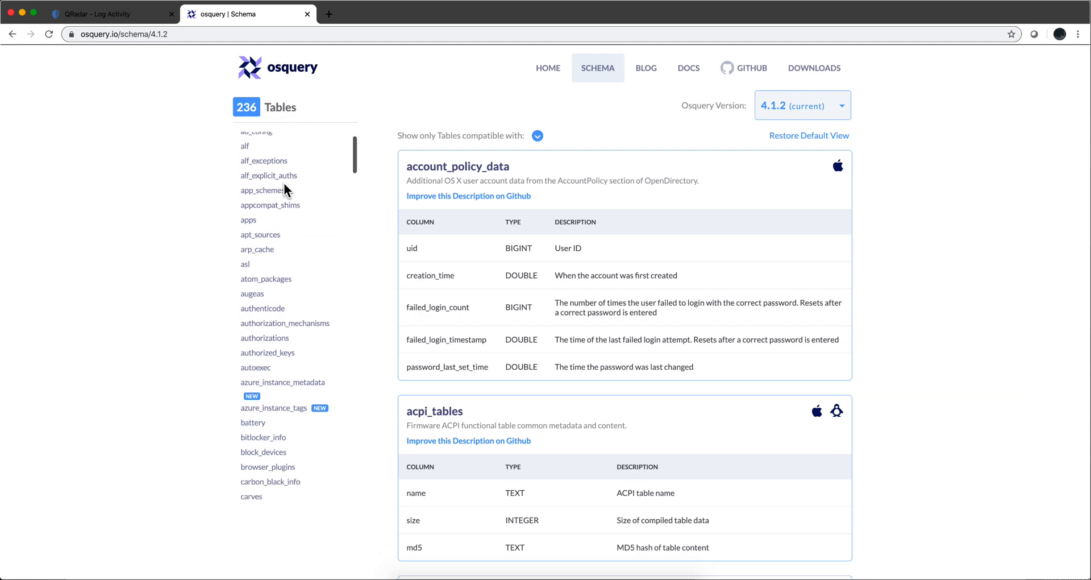
{"action": "scroll", "scroll_direction": "down", "scroll_amount": 3}
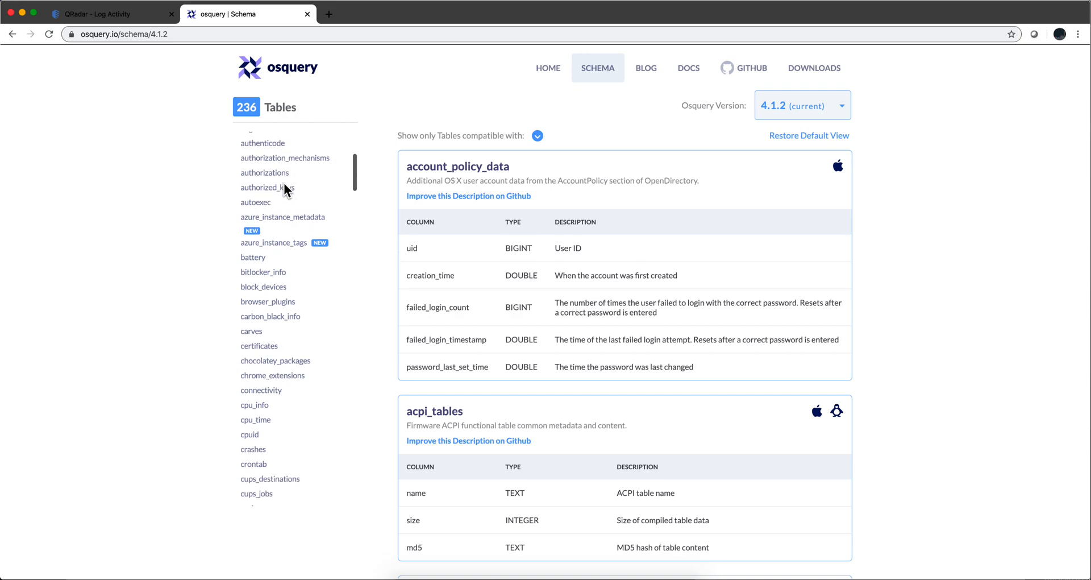
{"action": "scroll", "scroll_direction": "down", "scroll_amount": 3}
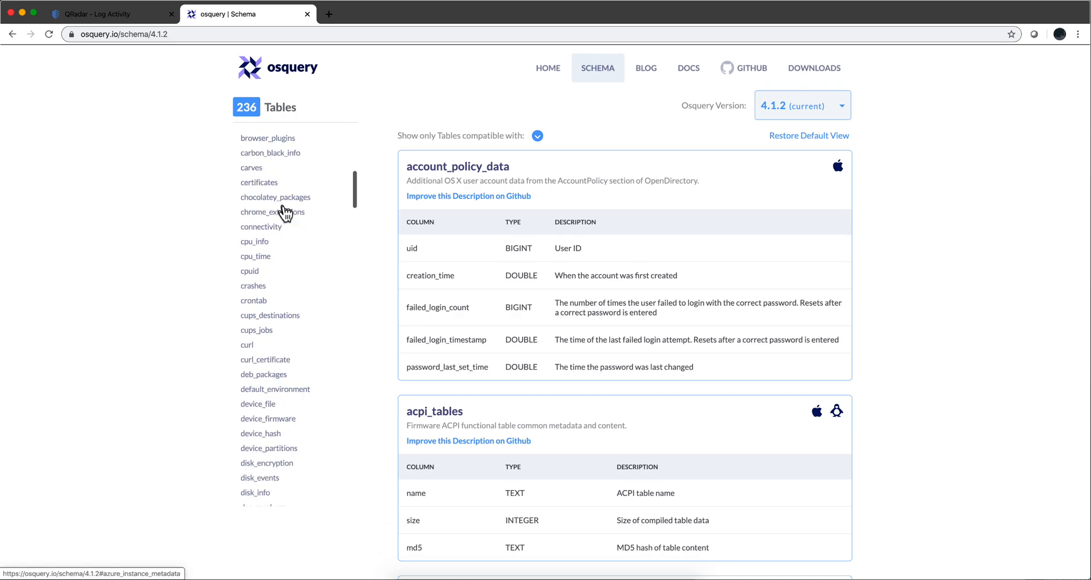
{"action": "scroll", "scroll_direction": "down", "scroll_amount": 3}
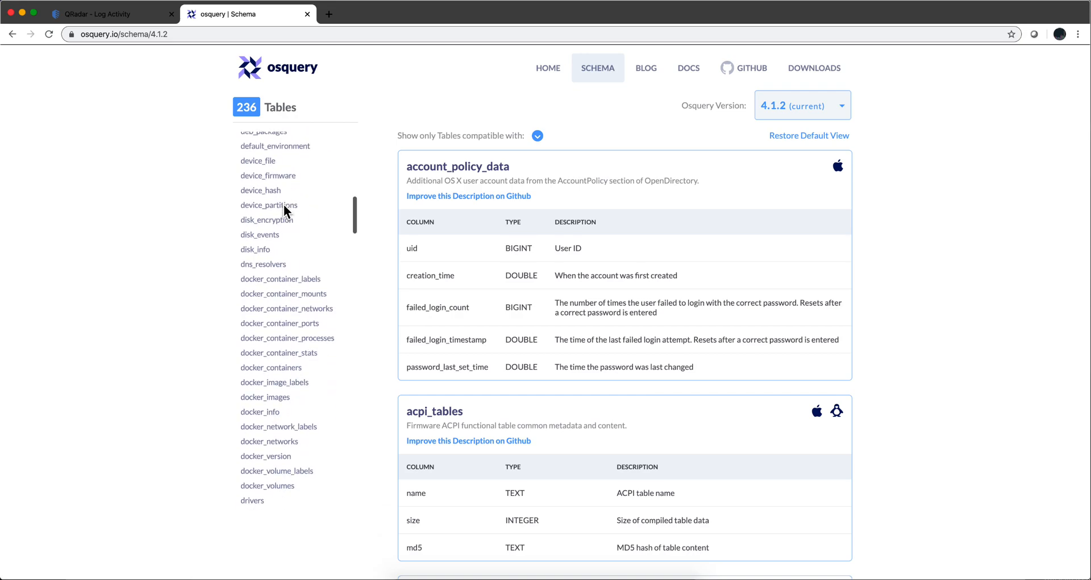
{"action": "scroll", "scroll_direction": "down", "scroll_amount": 3}
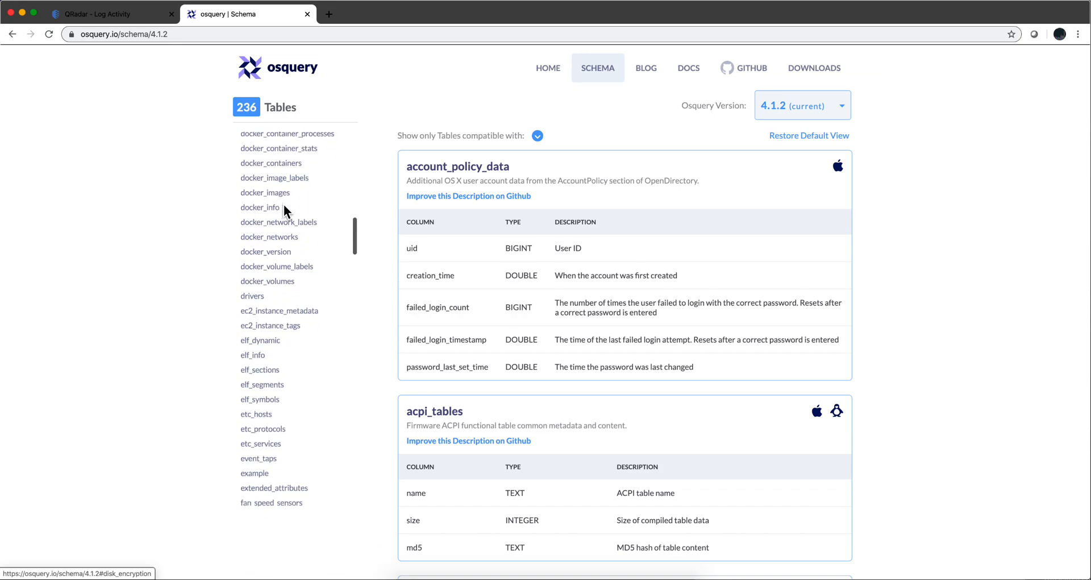
{"action": "scroll", "scroll_direction": "down", "scroll_amount": 3}
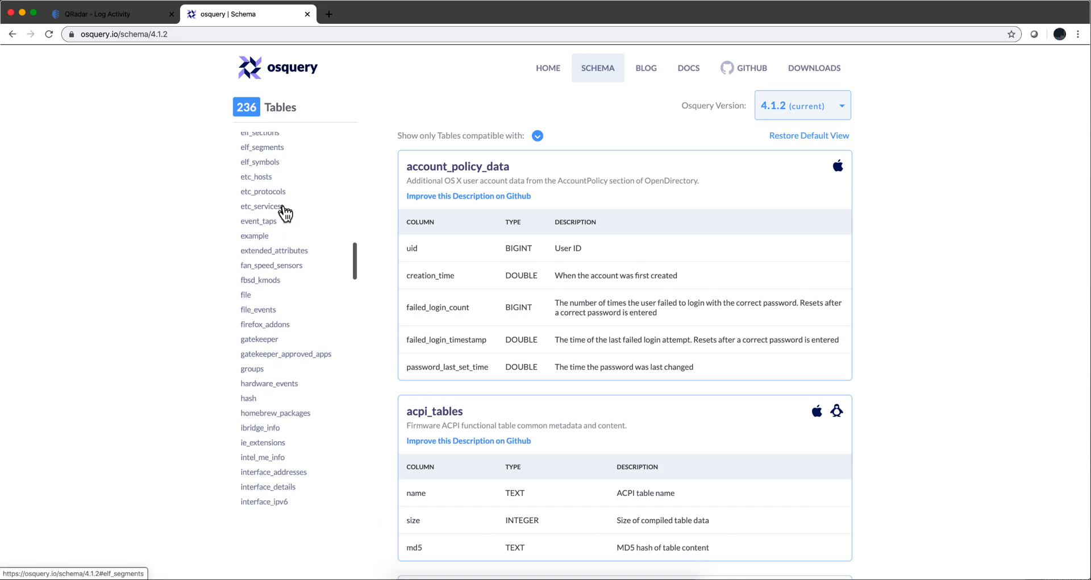
{"action": "scroll", "scroll_direction": "down", "scroll_amount": 3}
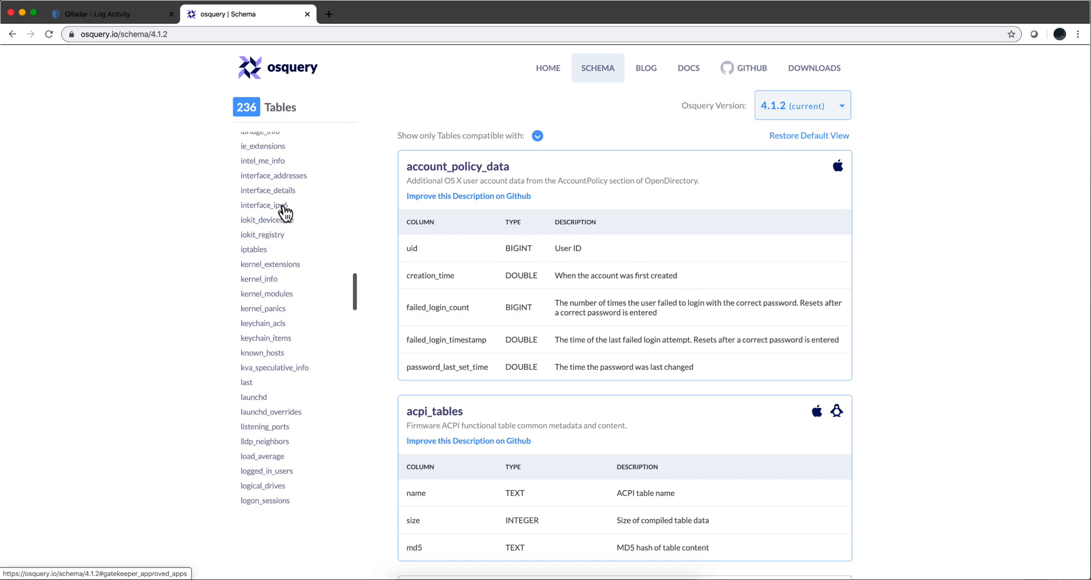
{"action": "scroll", "scroll_direction": "down", "scroll_amount": 3}
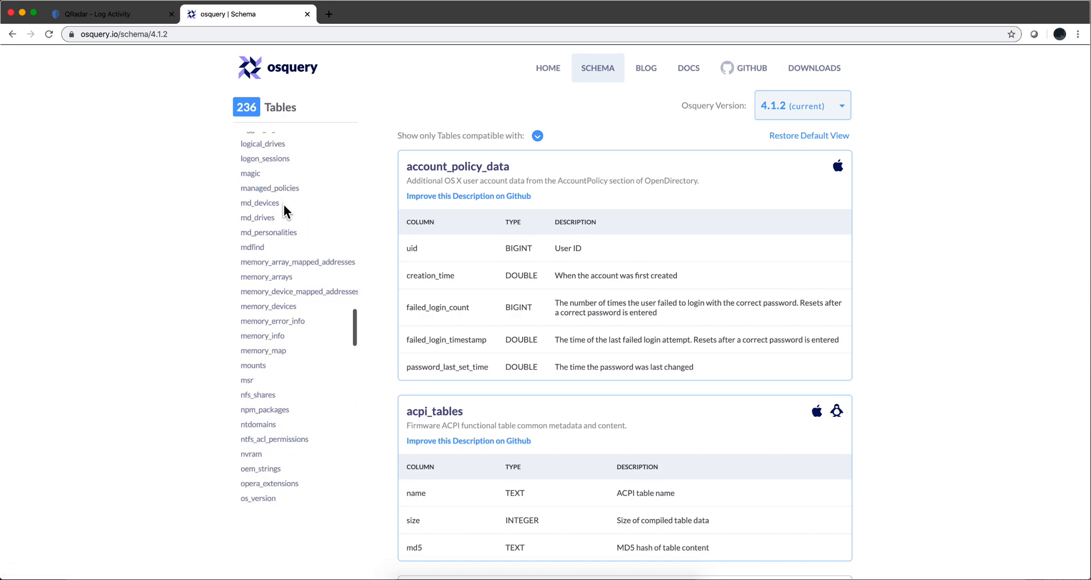
{"action": "scroll", "scroll_direction": "down", "scroll_amount": 3}
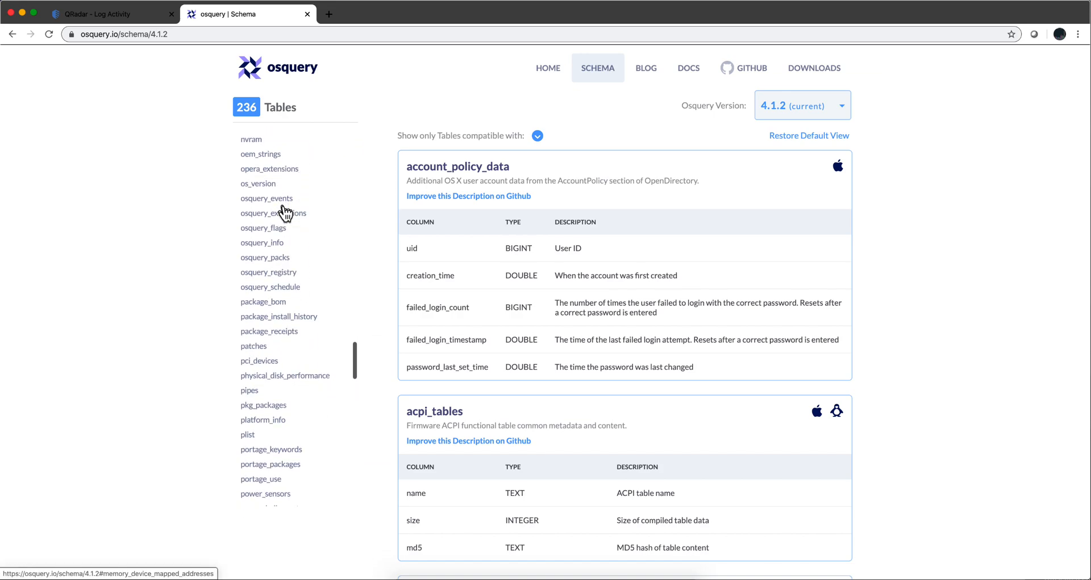
{"action": "scroll", "scroll_direction": "down", "scroll_amount": 3}
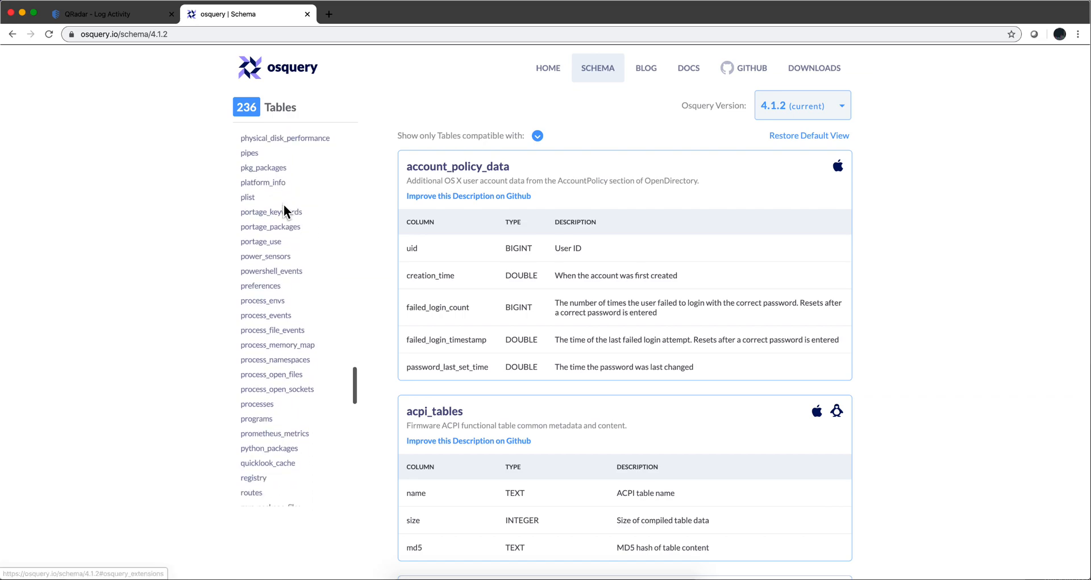
{"action": "scroll", "scroll_direction": "down", "scroll_amount": 3}
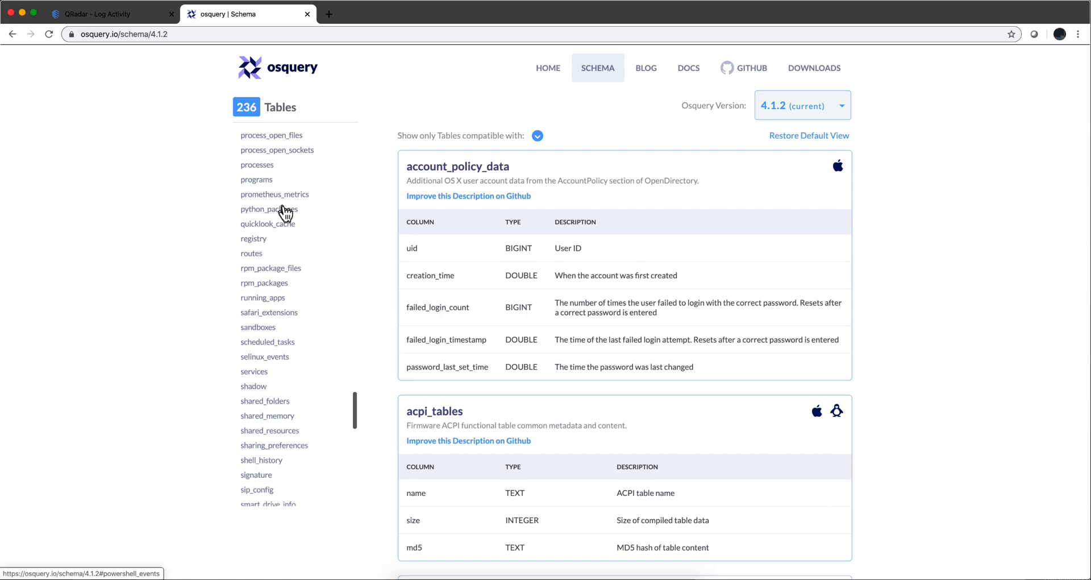
{"action": "scroll", "scroll_direction": "down", "scroll_amount": 3}
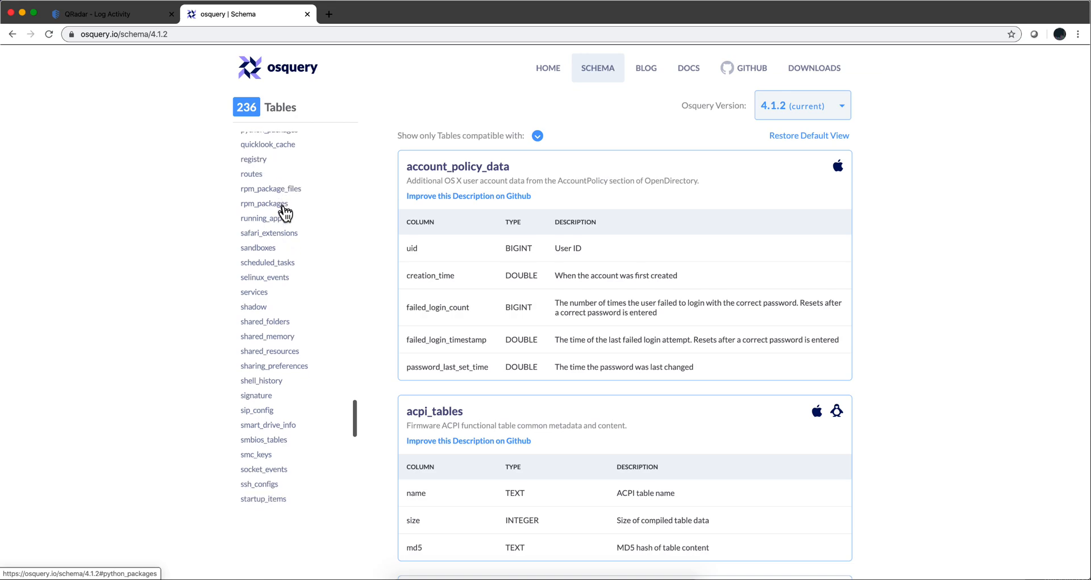
{"action": "scroll", "scroll_direction": "down", "scroll_amount": 3}
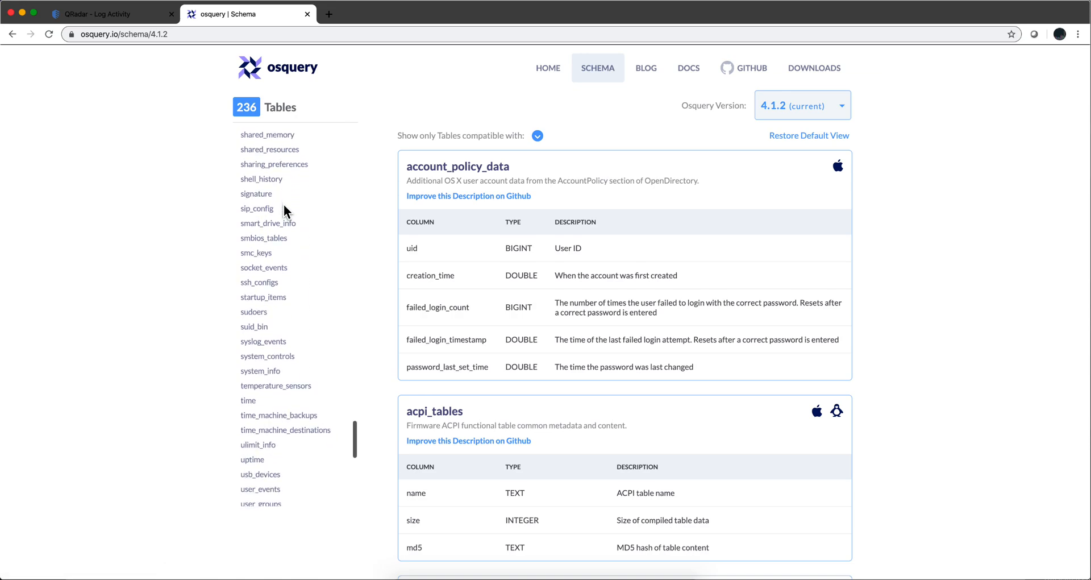
{"action": "scroll", "scroll_direction": "down", "scroll_amount": 3}
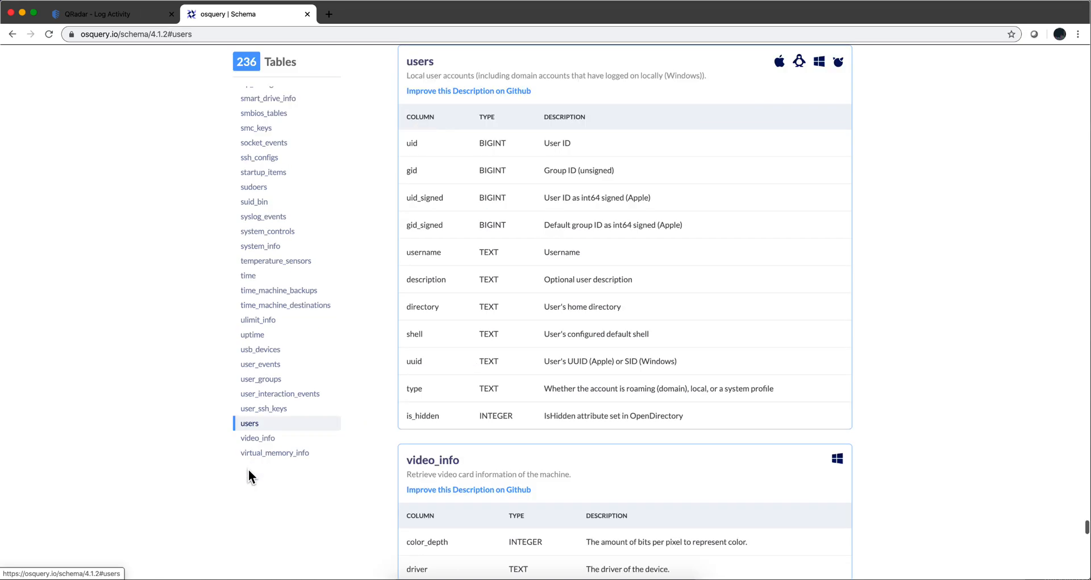
{"action": "mouse_move", "coordinate": [252, 451]}
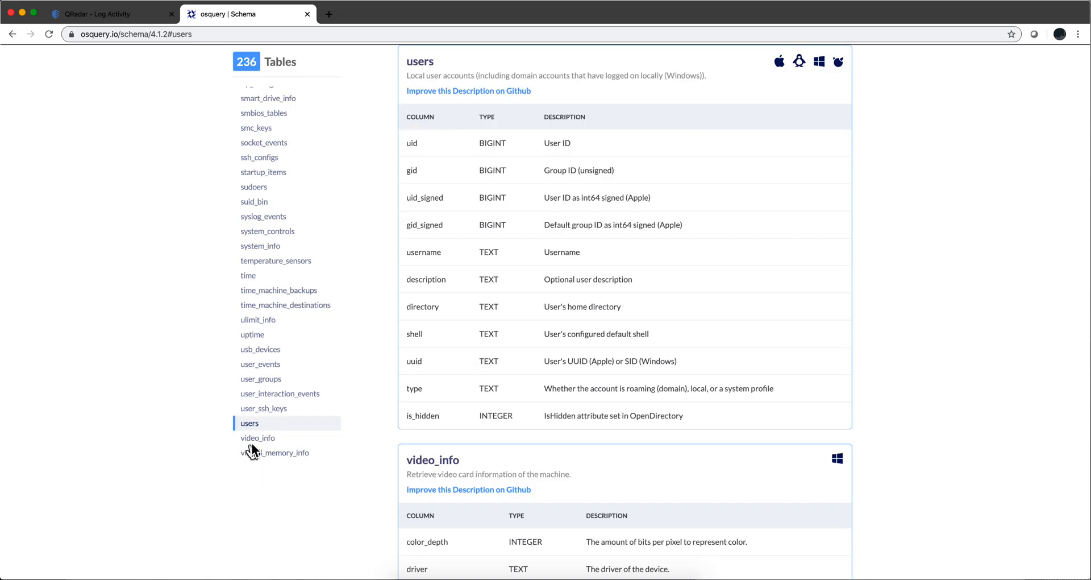